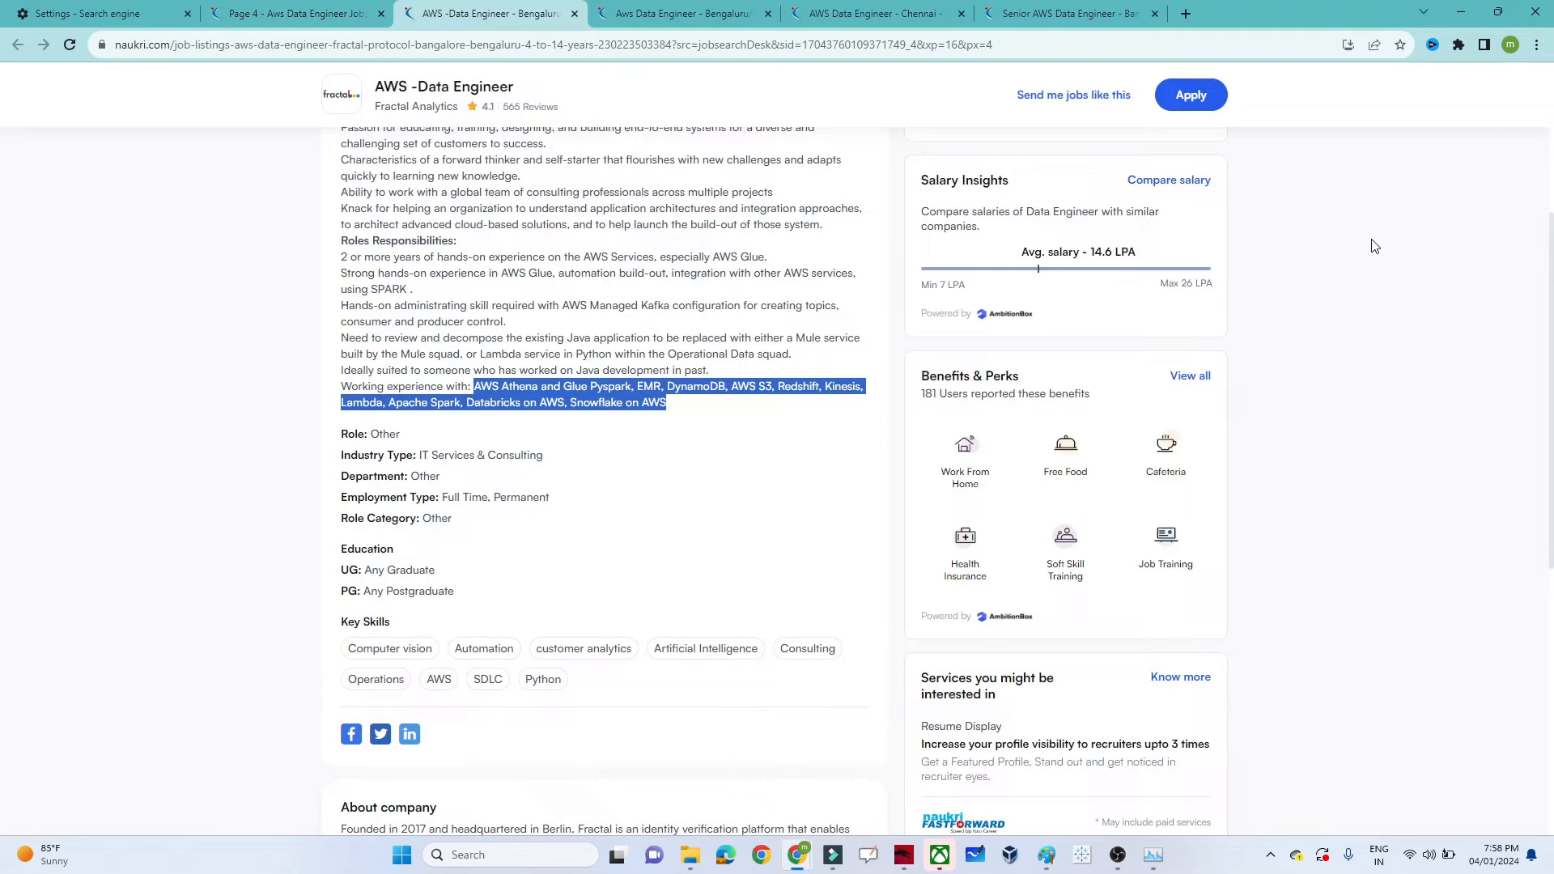
Highlight AWS, Glue, Pyspark, EMR, DynamoDB, Kinesis and Spark in the job requirements
scroll("up", 3)
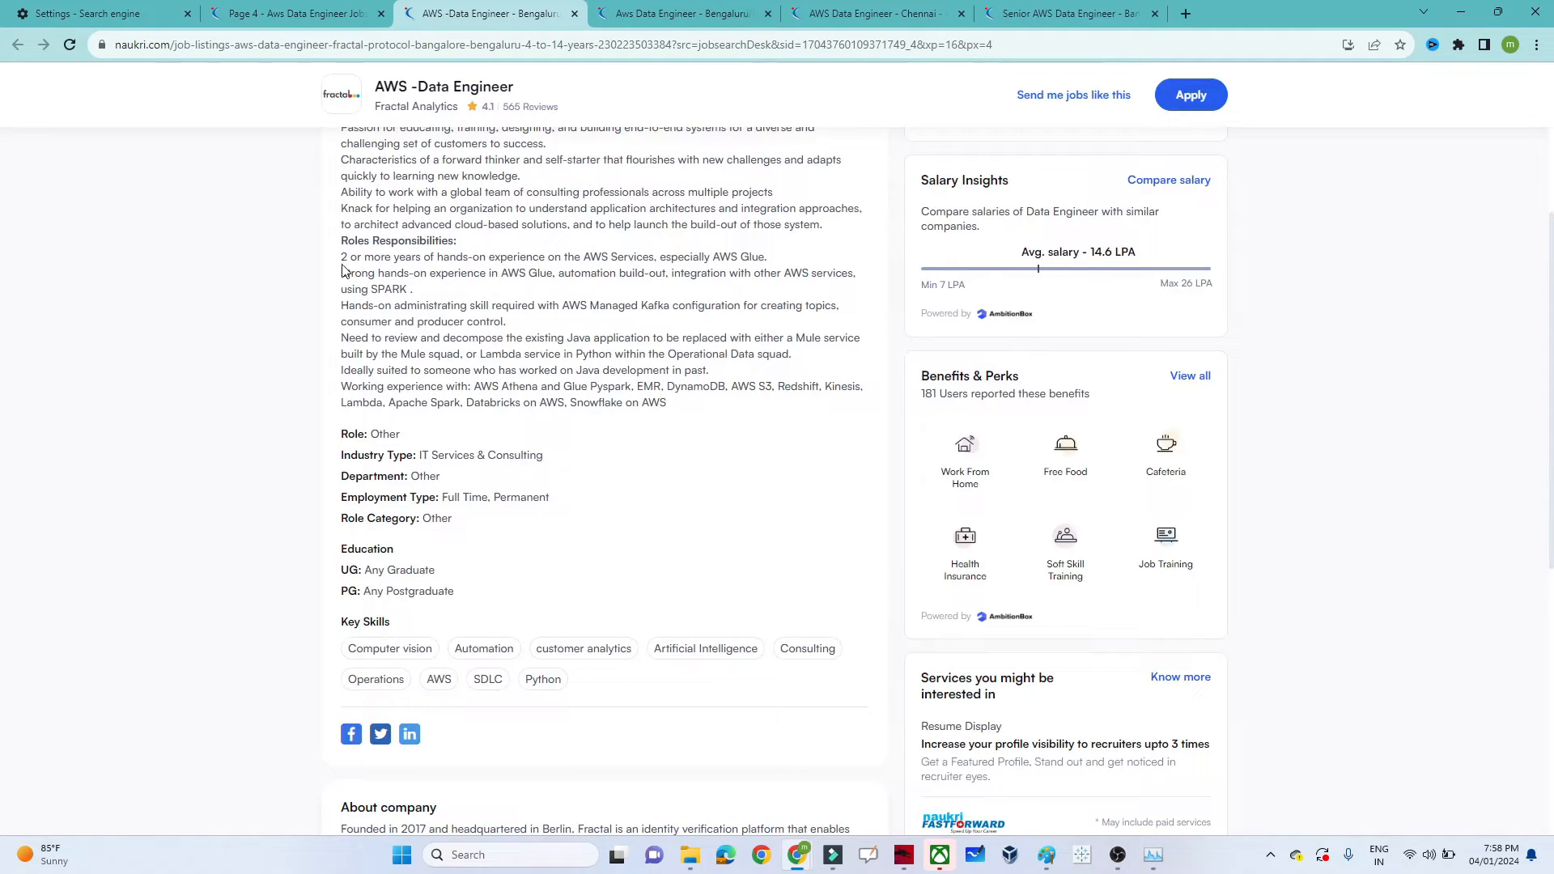
mouse_move(385, 258)
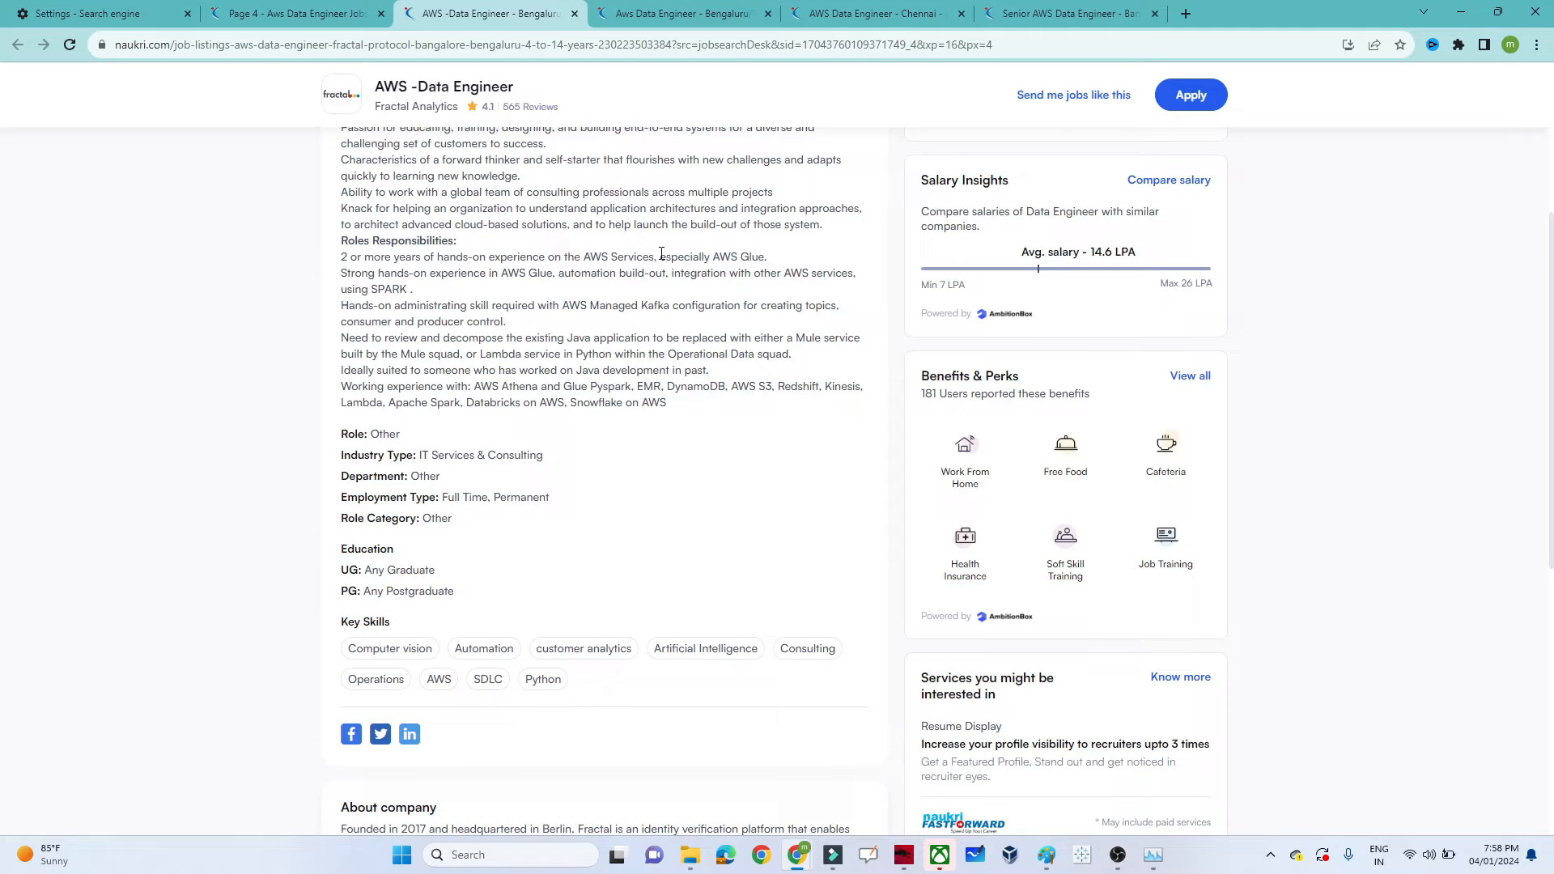
double_click(725, 258)
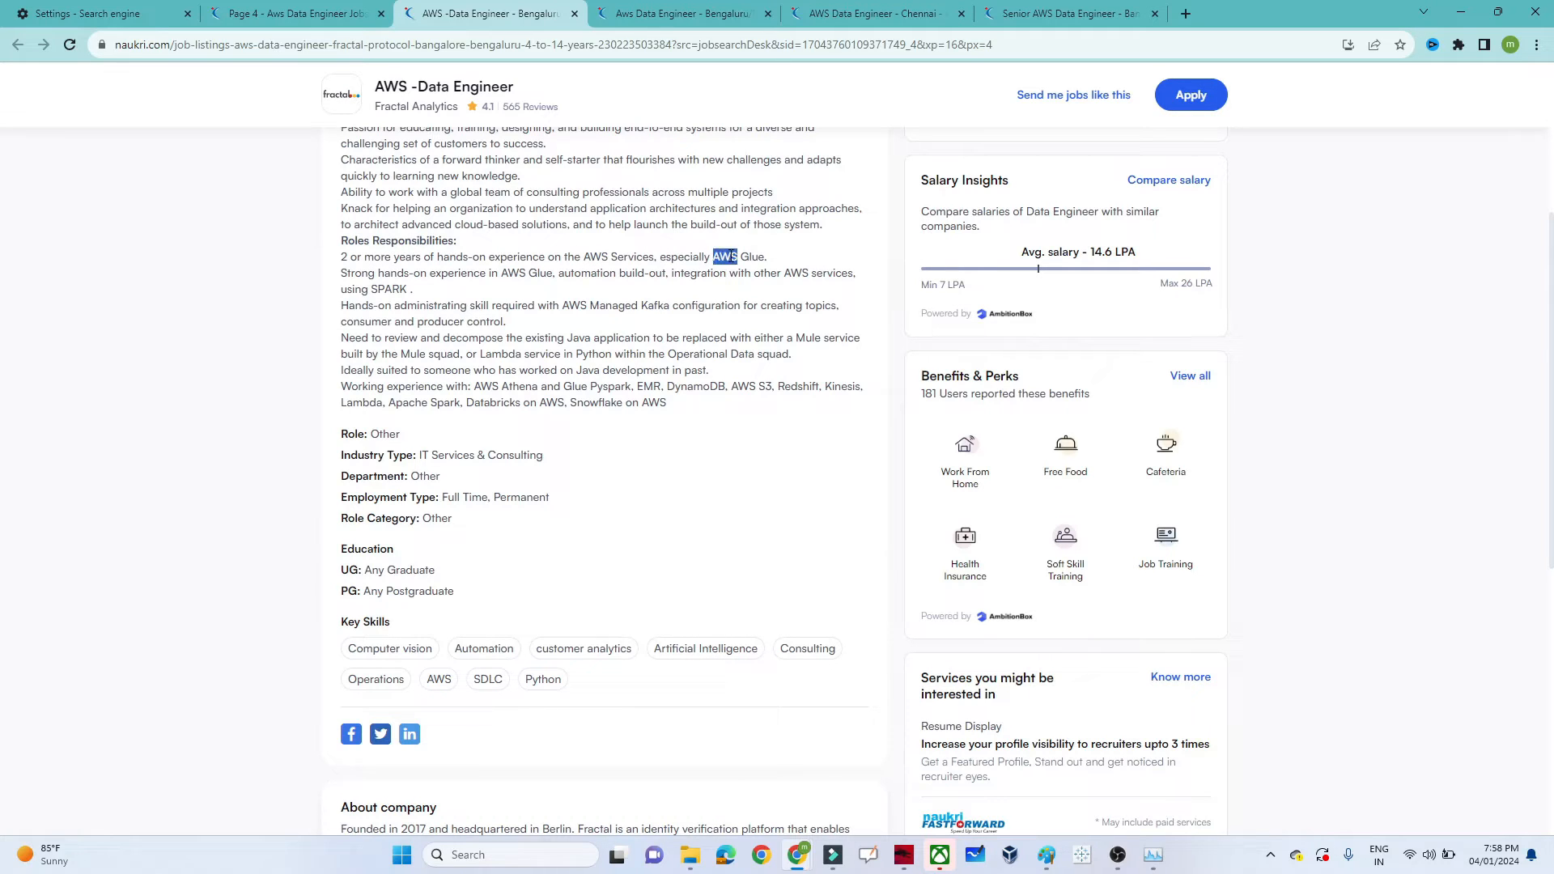
double_click(387, 288)
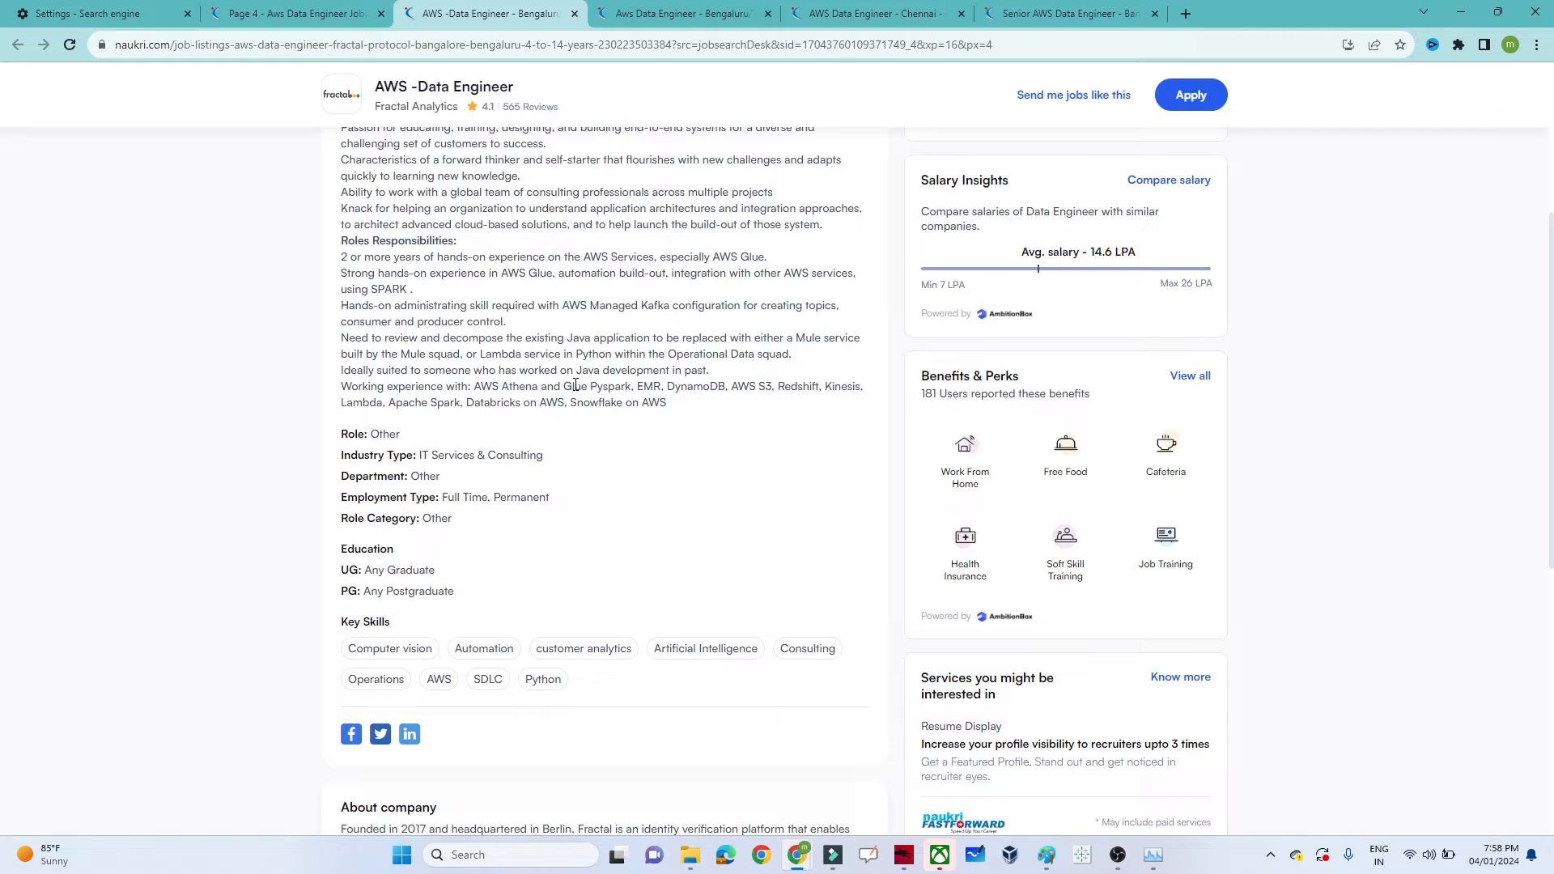
double_click(609, 386)
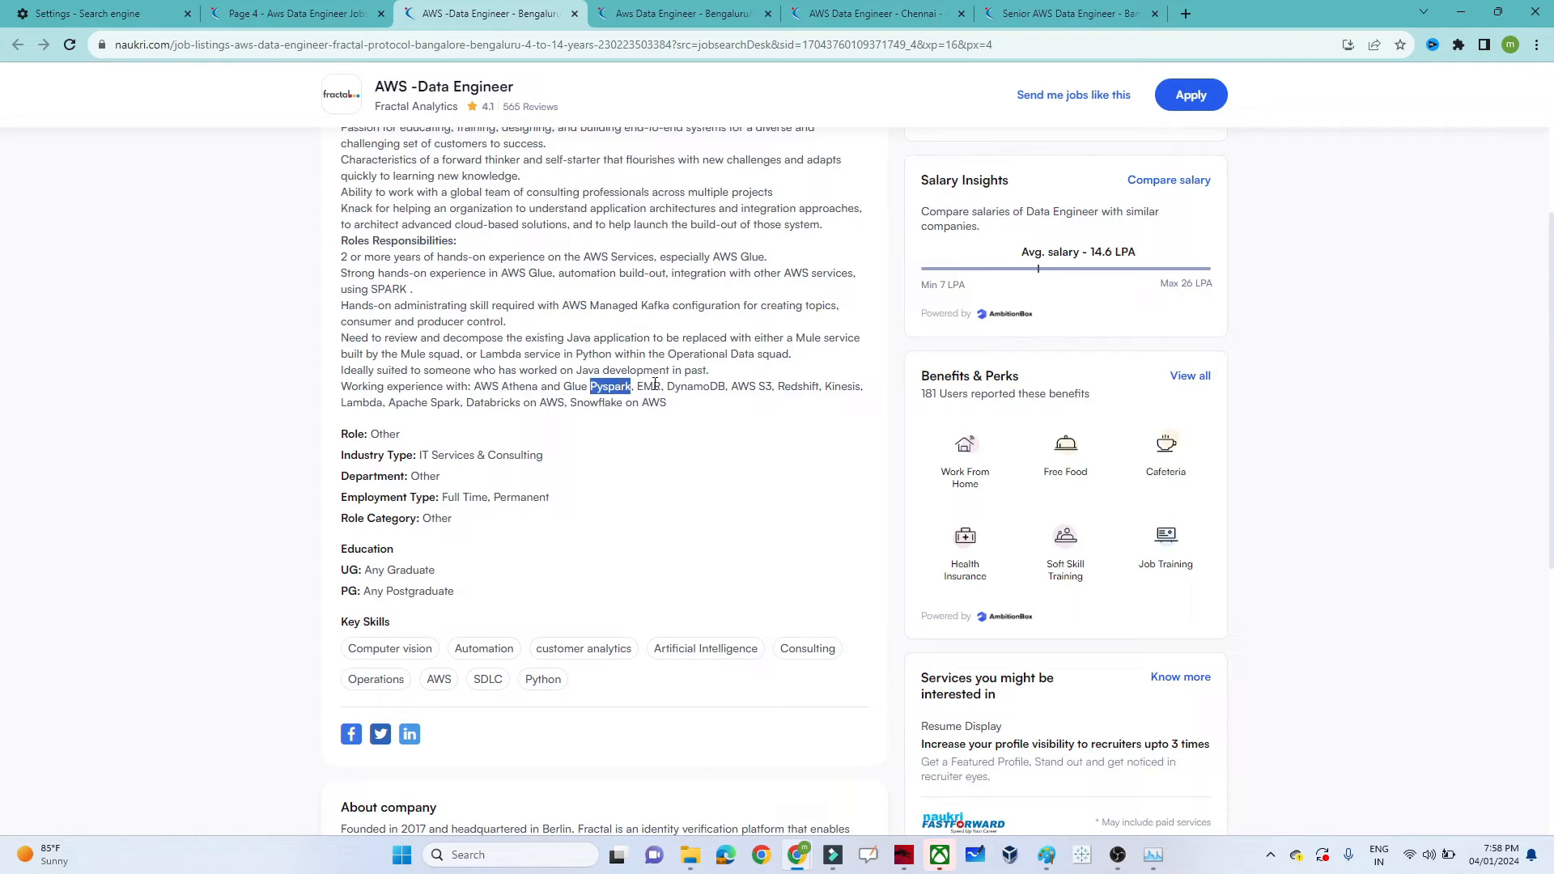
double_click(647, 385)
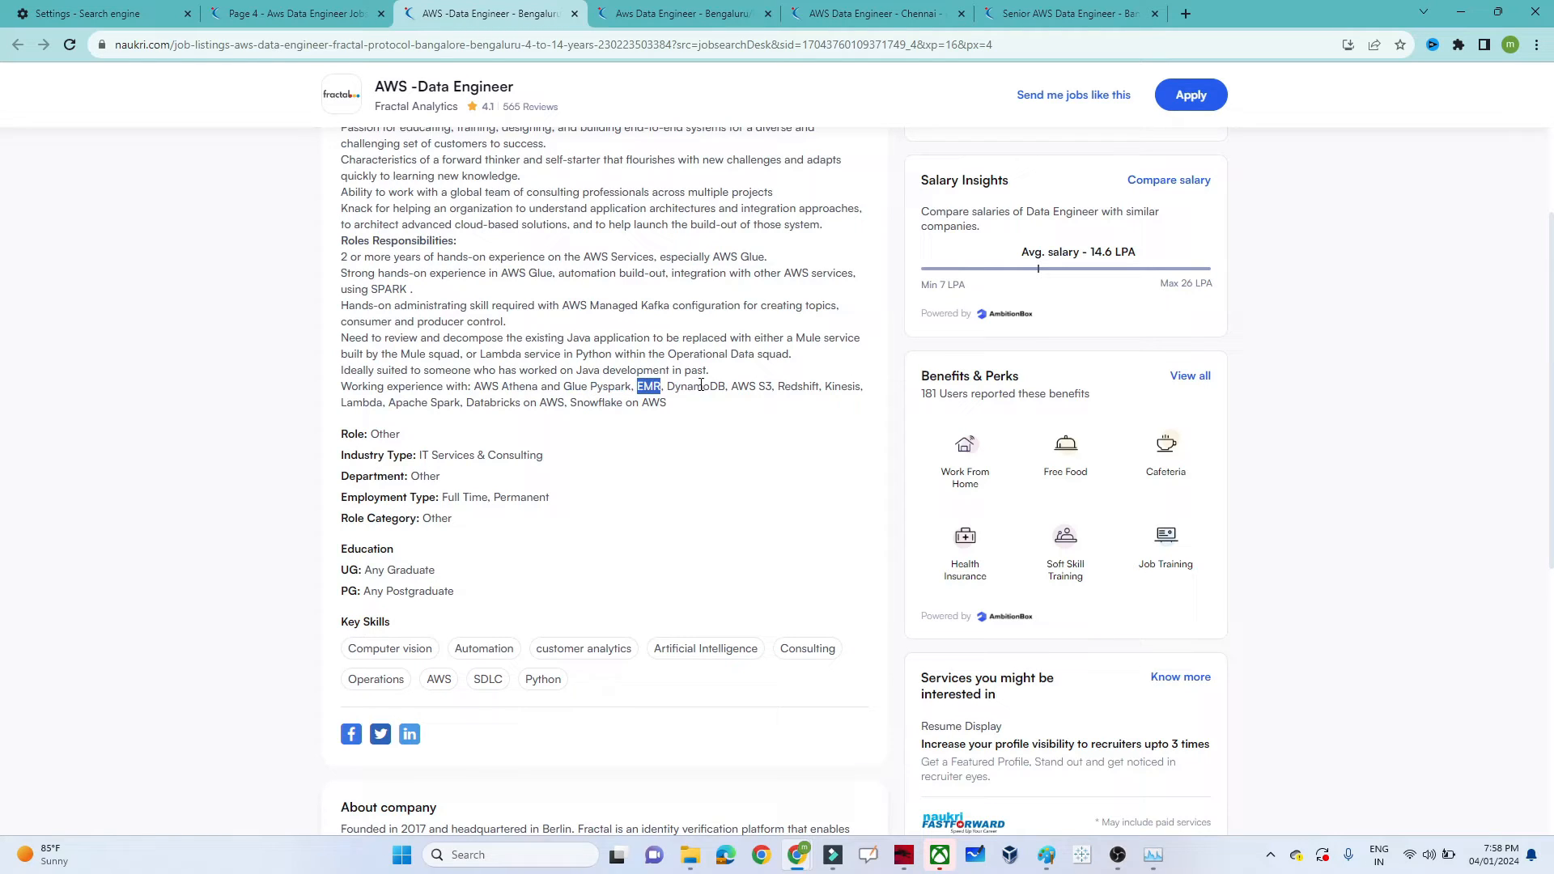
double_click(694, 387)
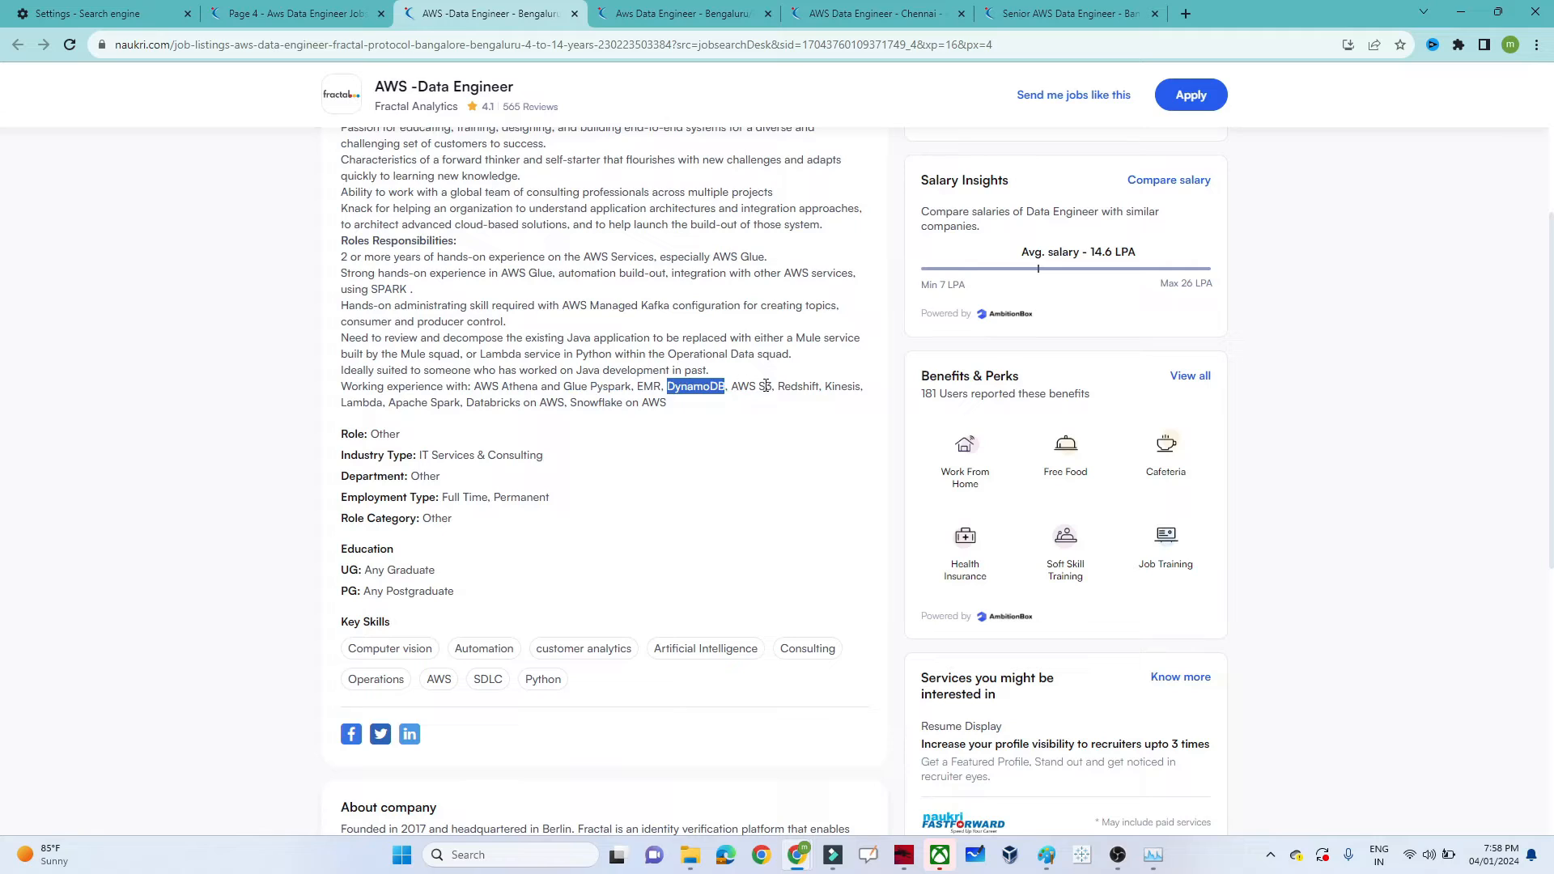
double_click(796, 387)
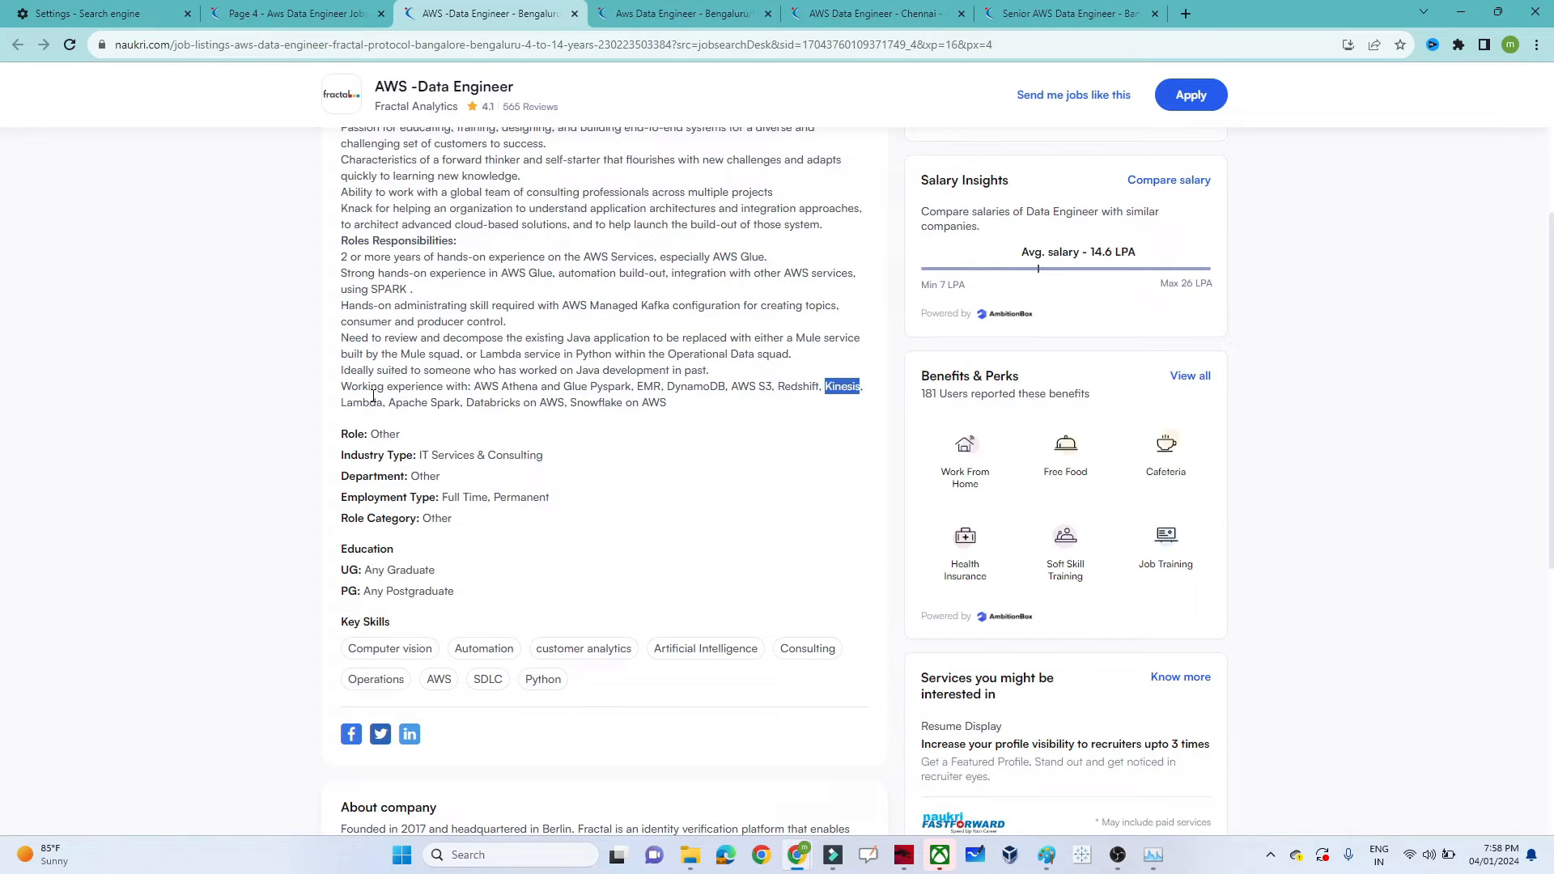
double_click(361, 403)
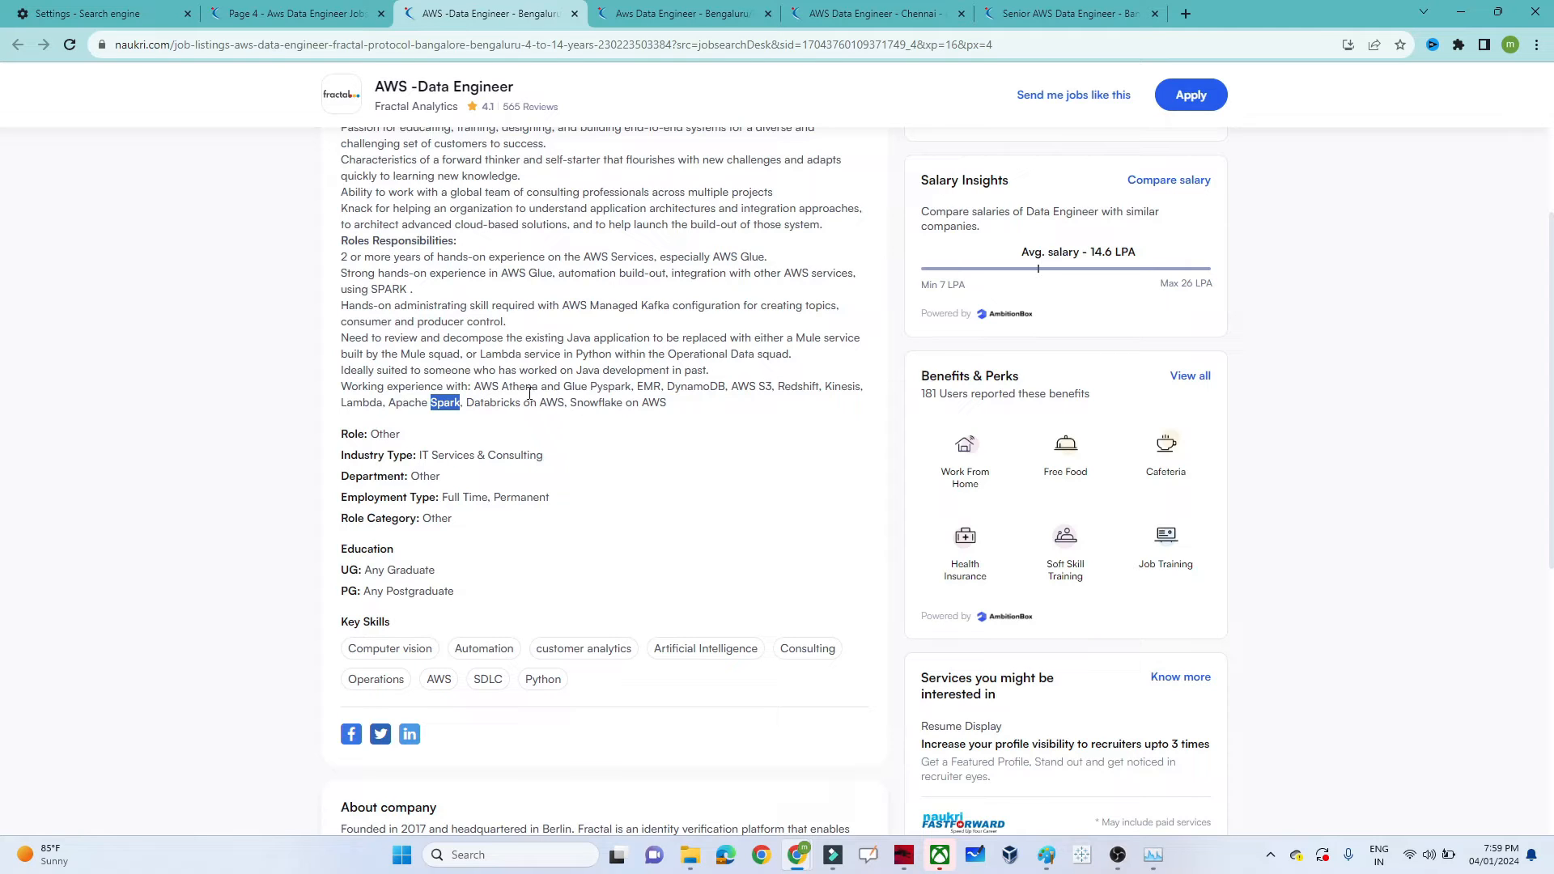
mouse_move(568, 407)
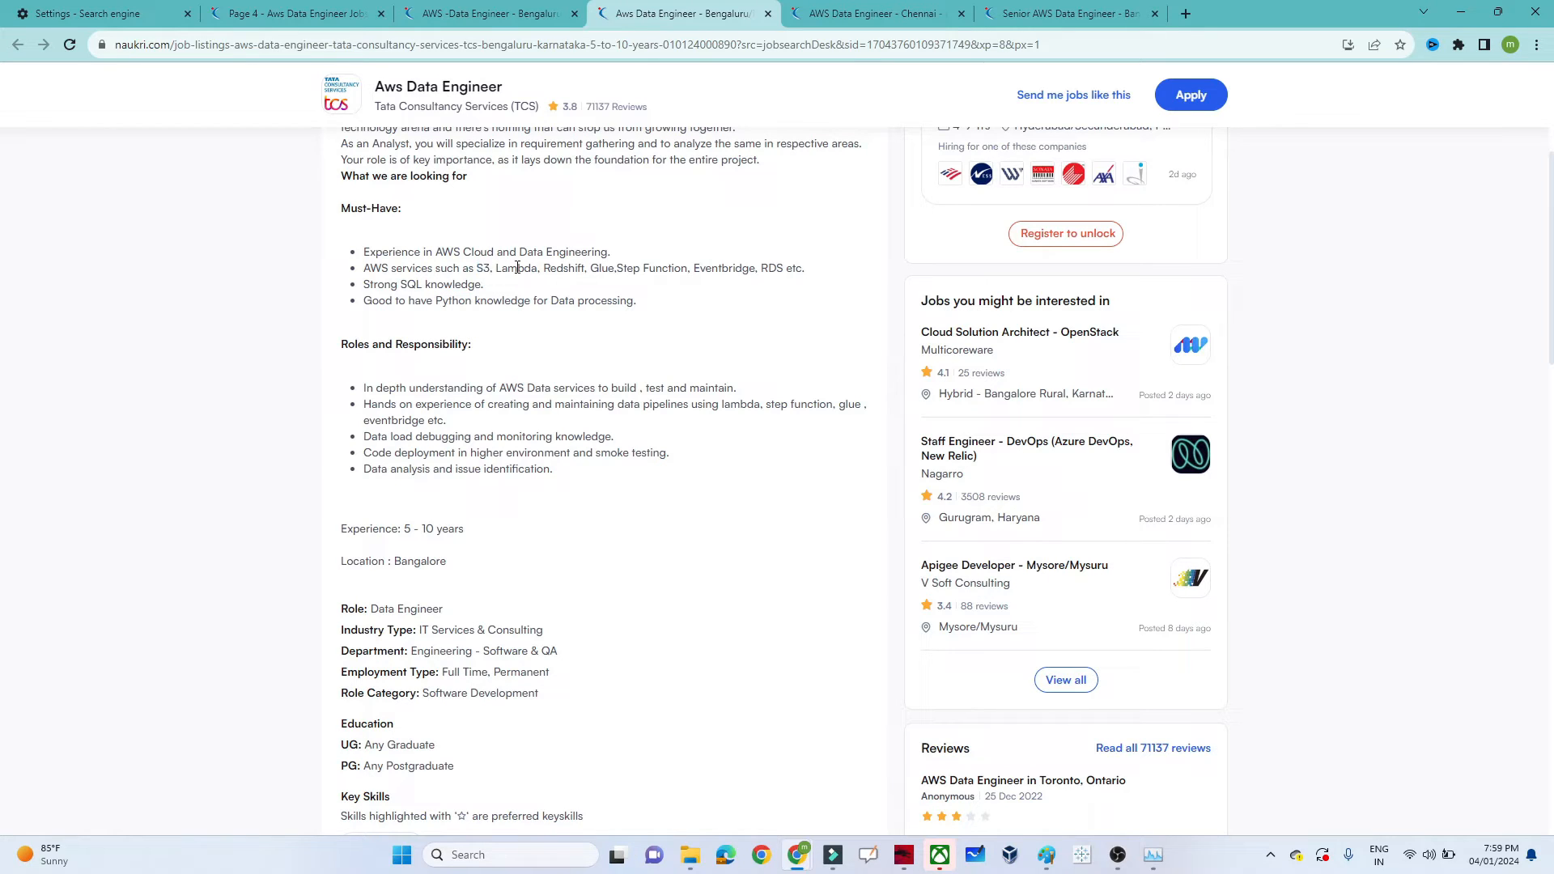
Highlight Redshift and other must-have skills, then select the AWS services list in the Chennai posting
double_click(563, 267)
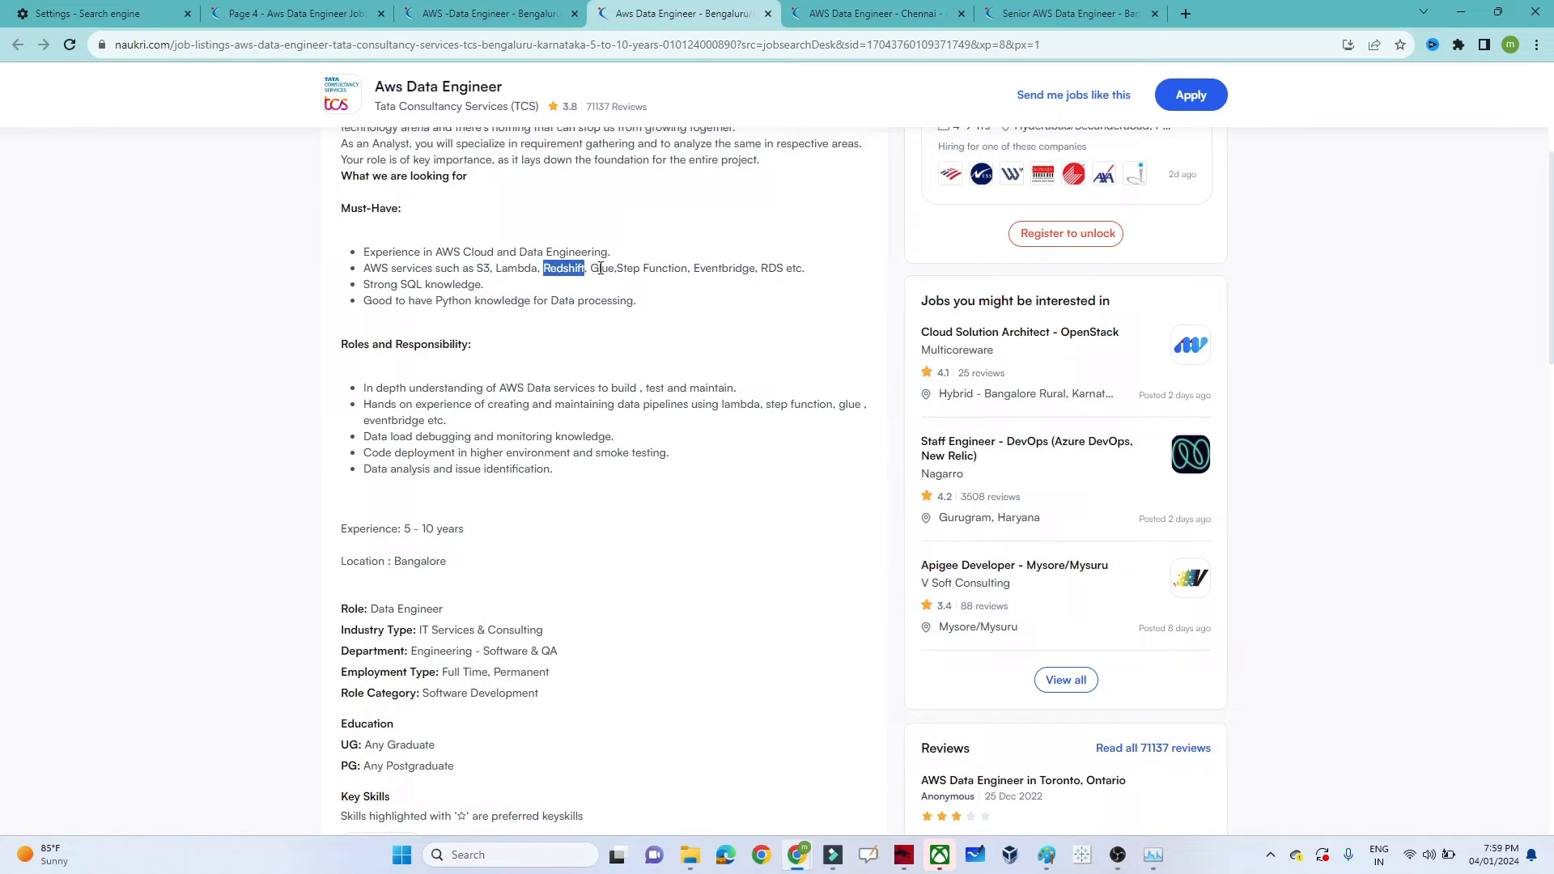
double_click(723, 267)
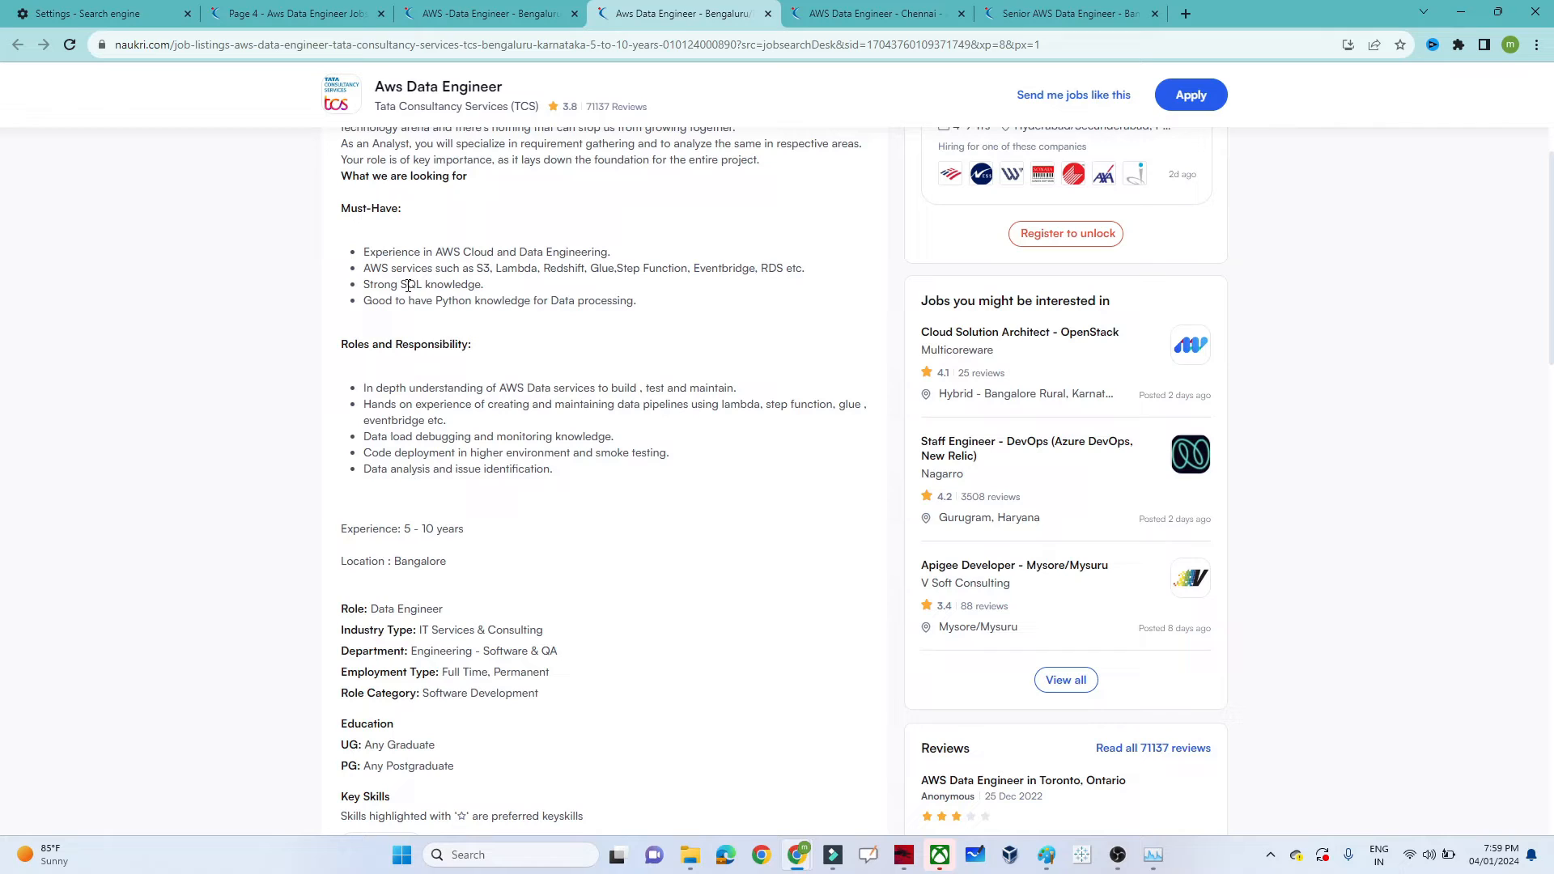
double_click(501, 301)
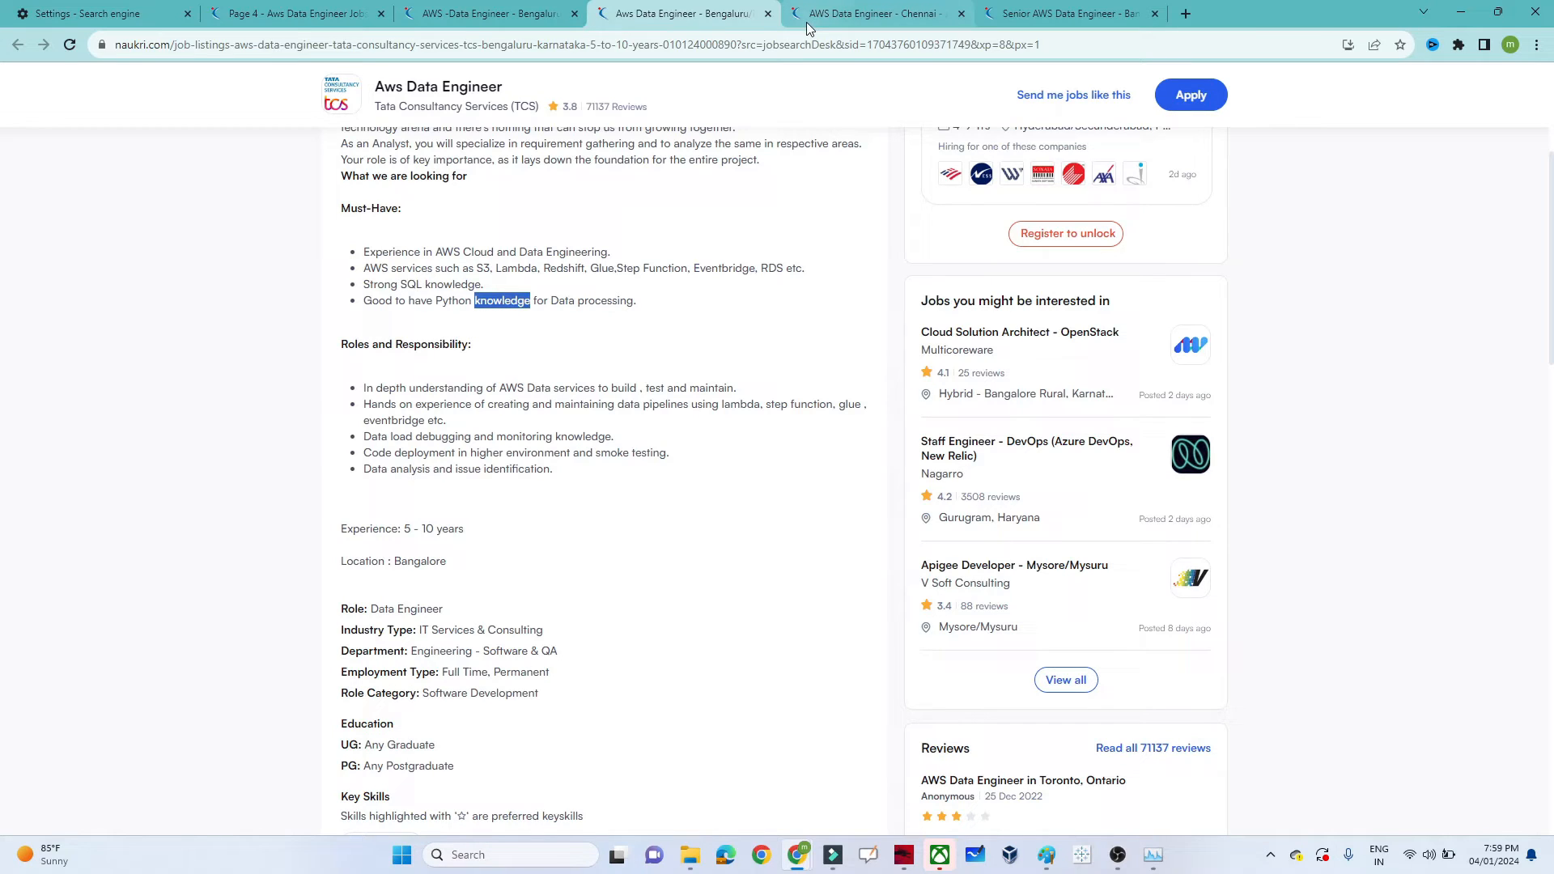
left_click(876, 14)
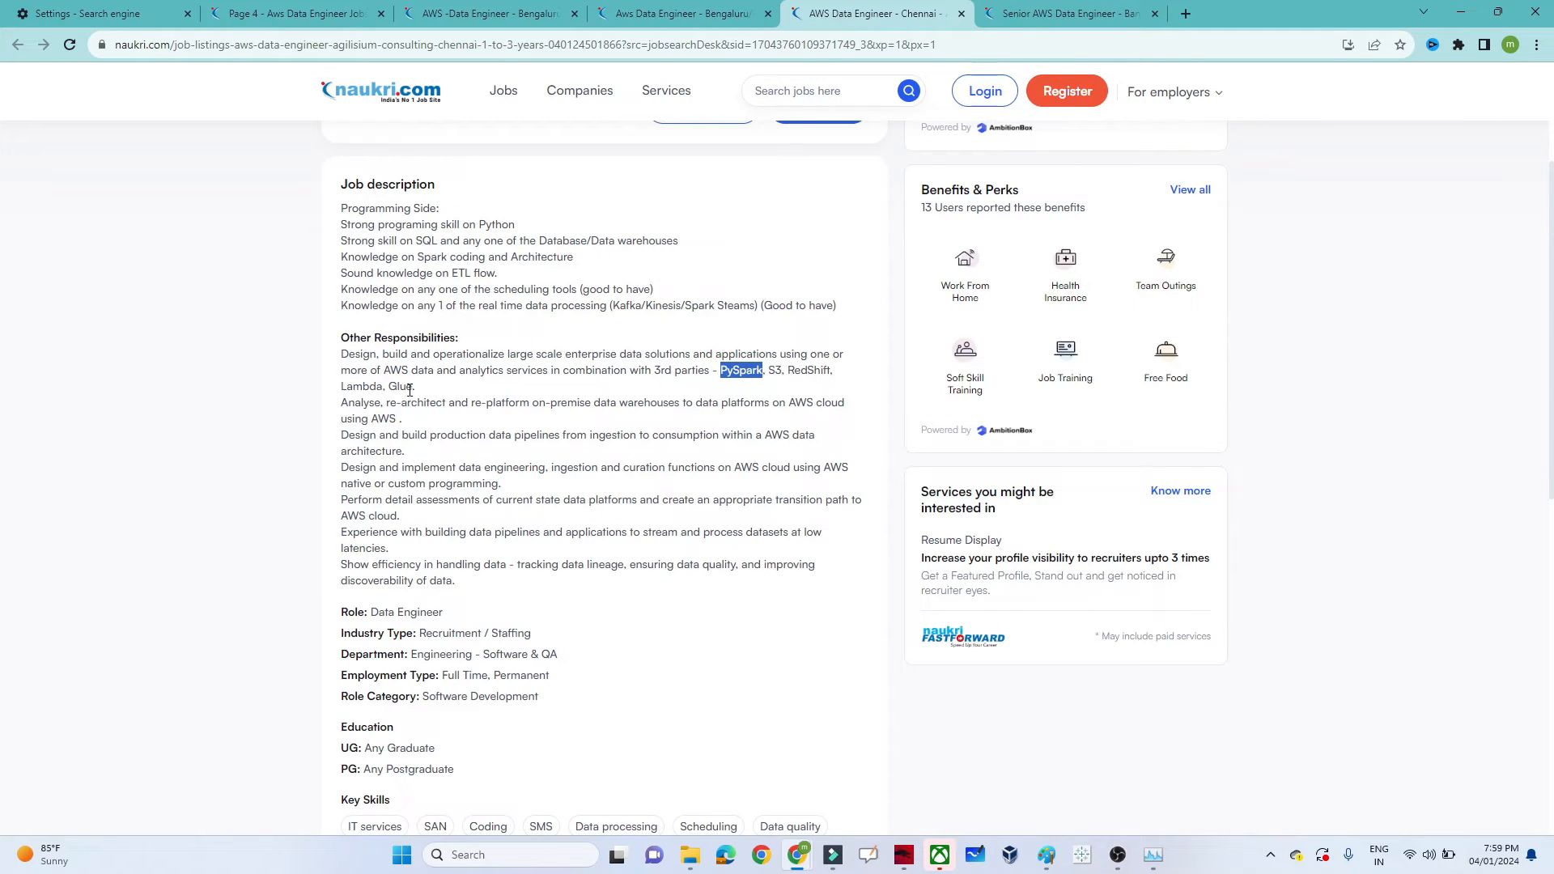
mouse_move(633, 560)
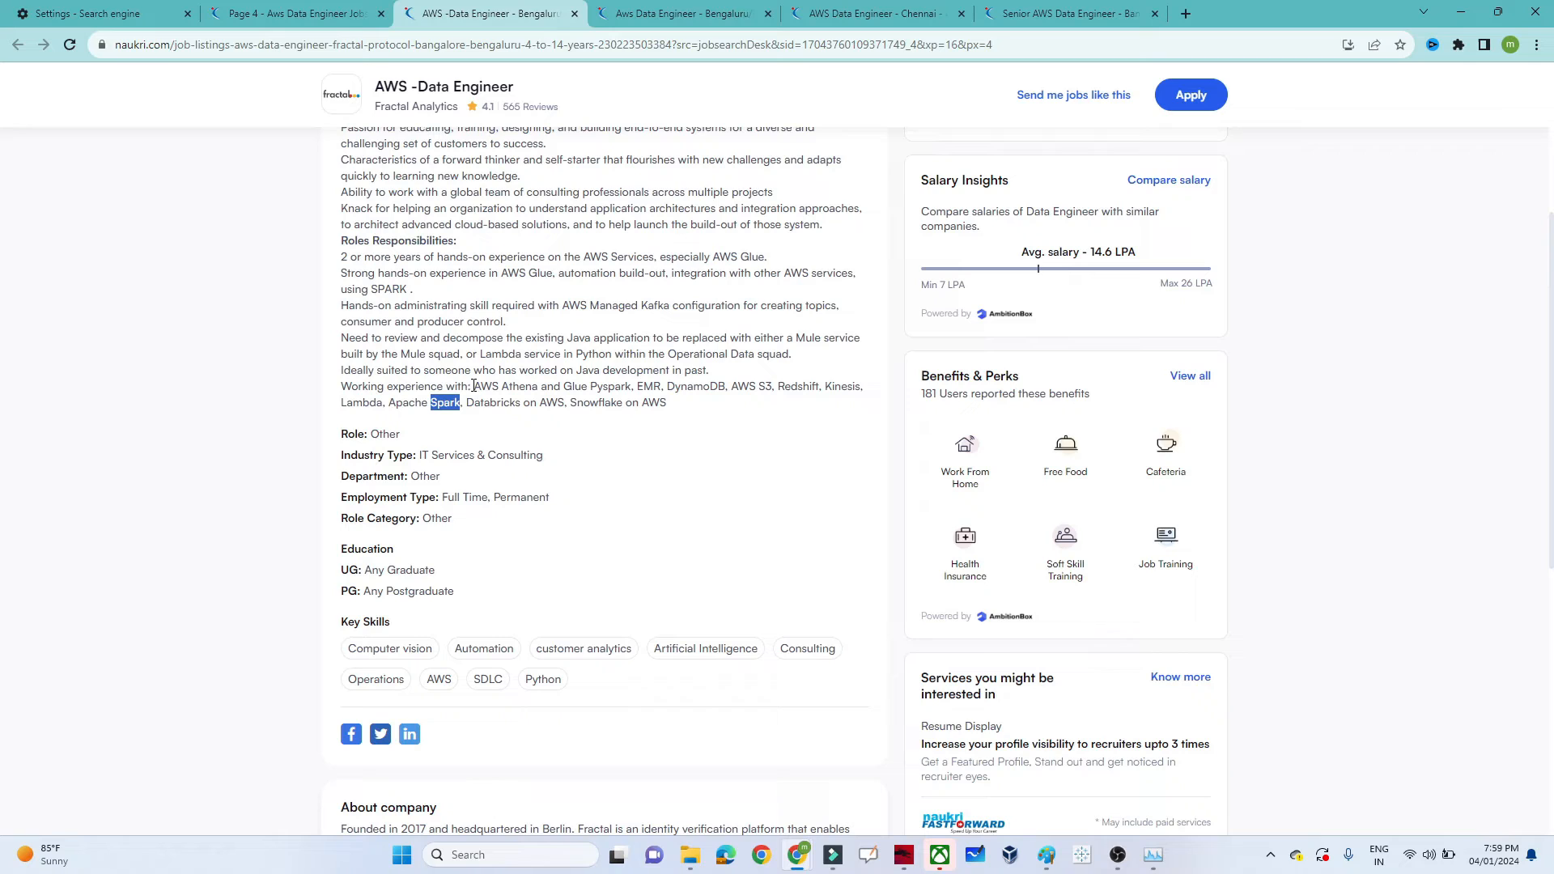
left_click_drag(474, 386, 533, 403)
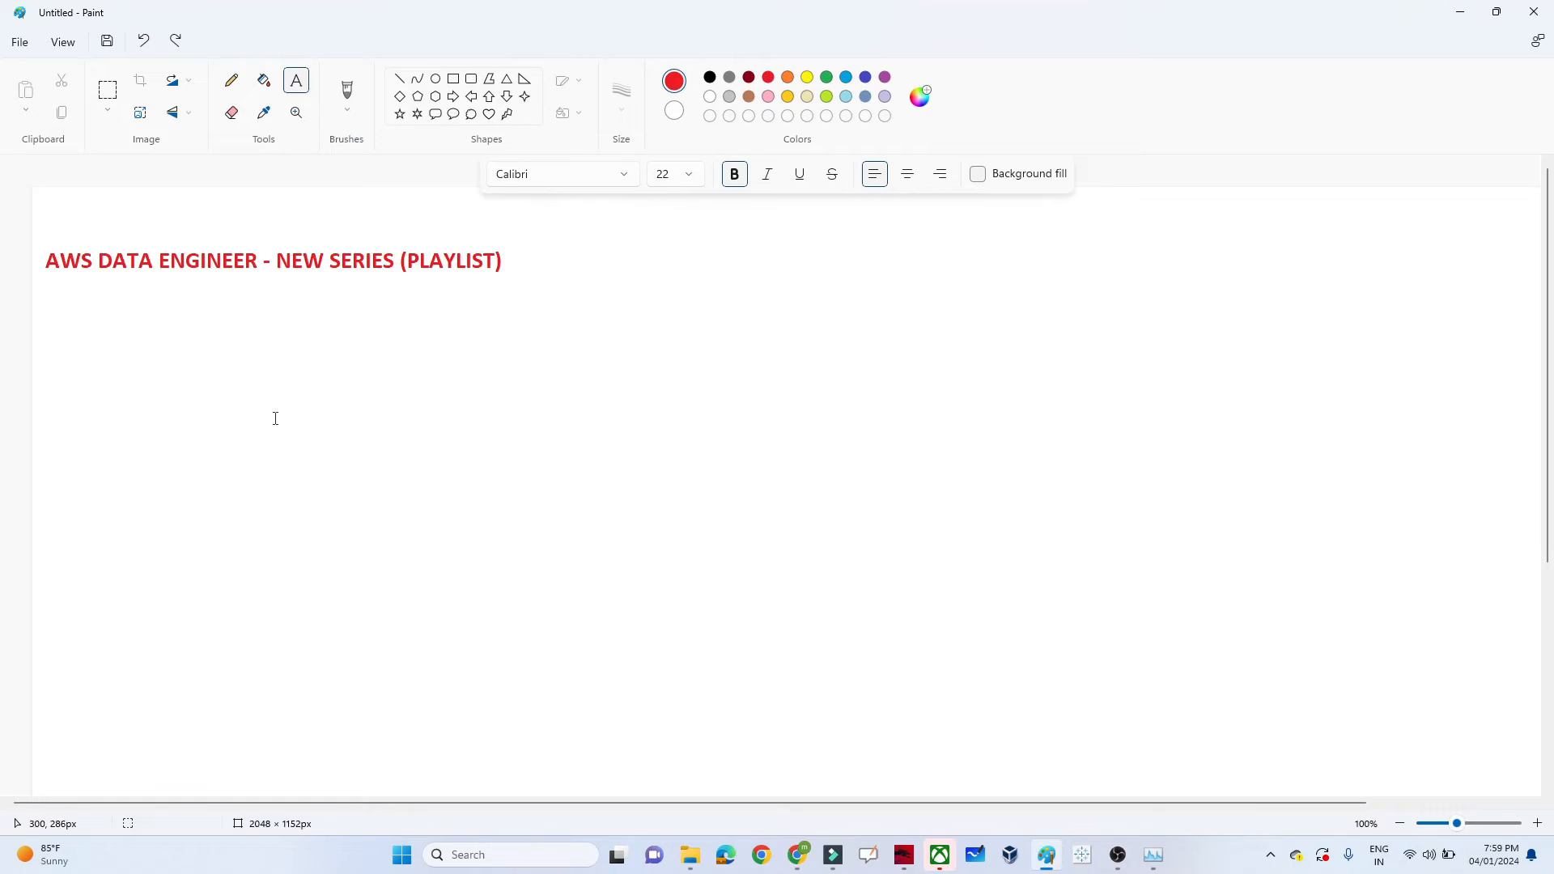
Add a text line below the title: AWS Athena and Glue Pyspark, EMR, DynamoDB, AWS S3, Redshift, Kinesis, Lambda, Apache..
left_click(46, 332)
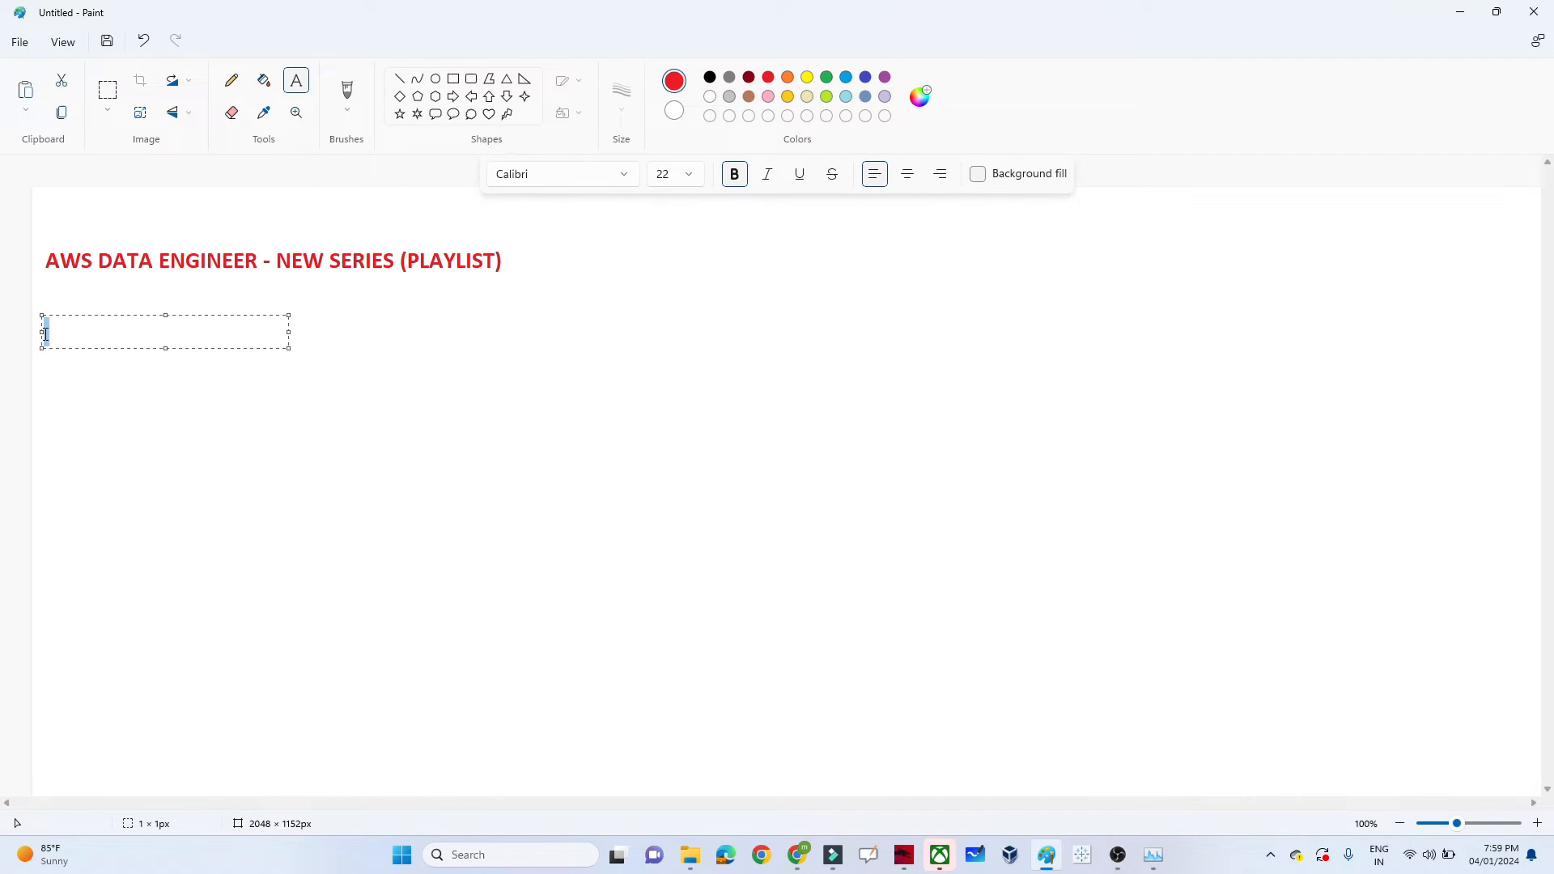
type("AWS Athena and Glue Pyspark, EMR, DynamoDB, AWS S3, Redshift, Kinesis, Lambda, Apache Spark, Databricks on AWS, Snowflake on AWS")
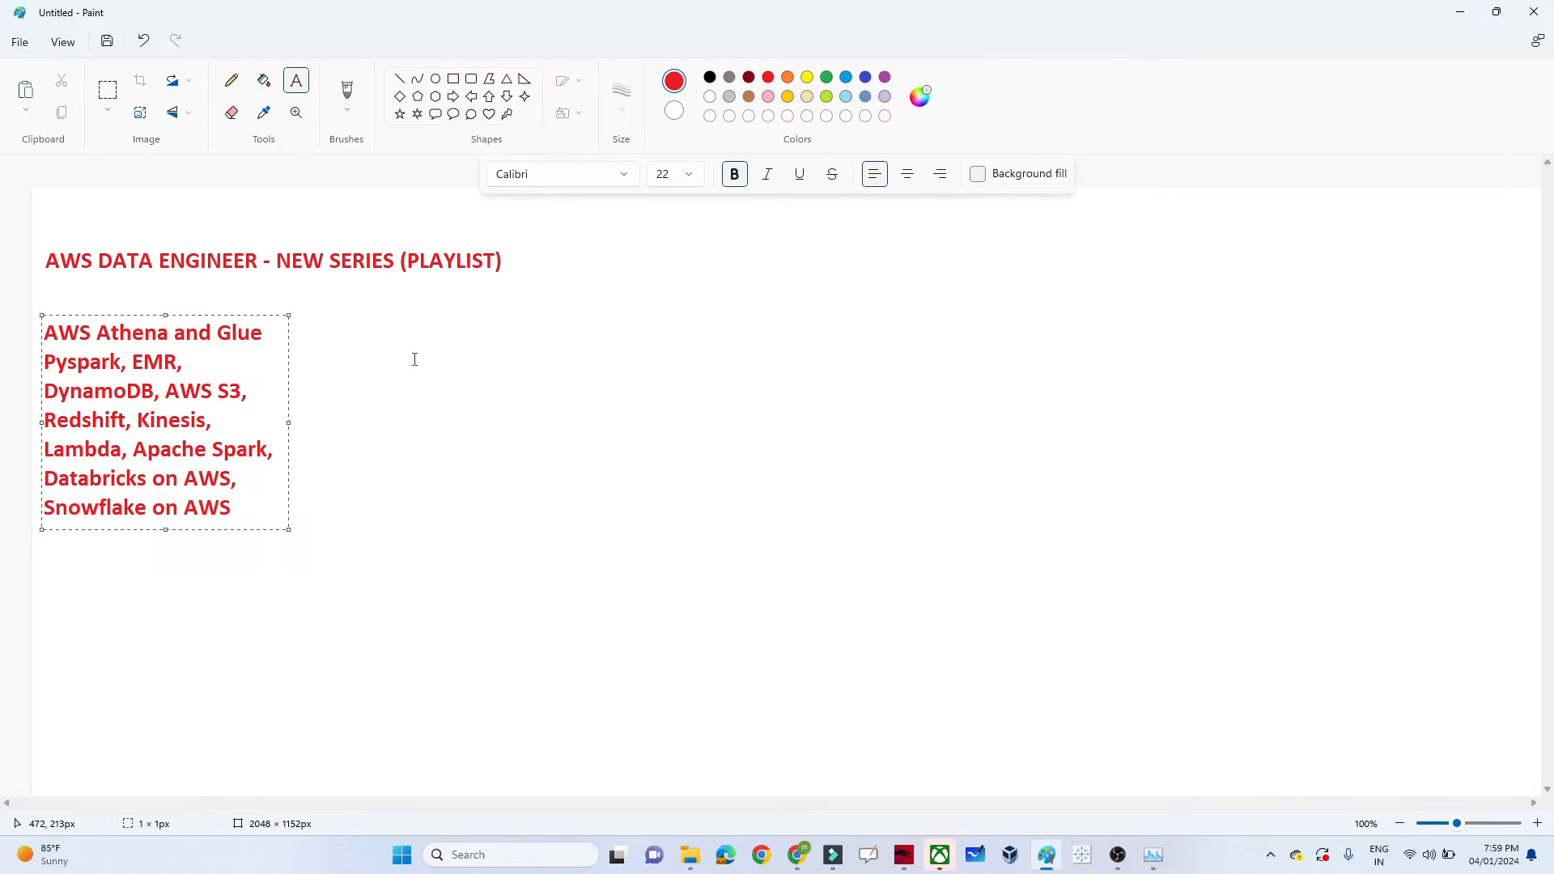
mouse_move(288, 422)
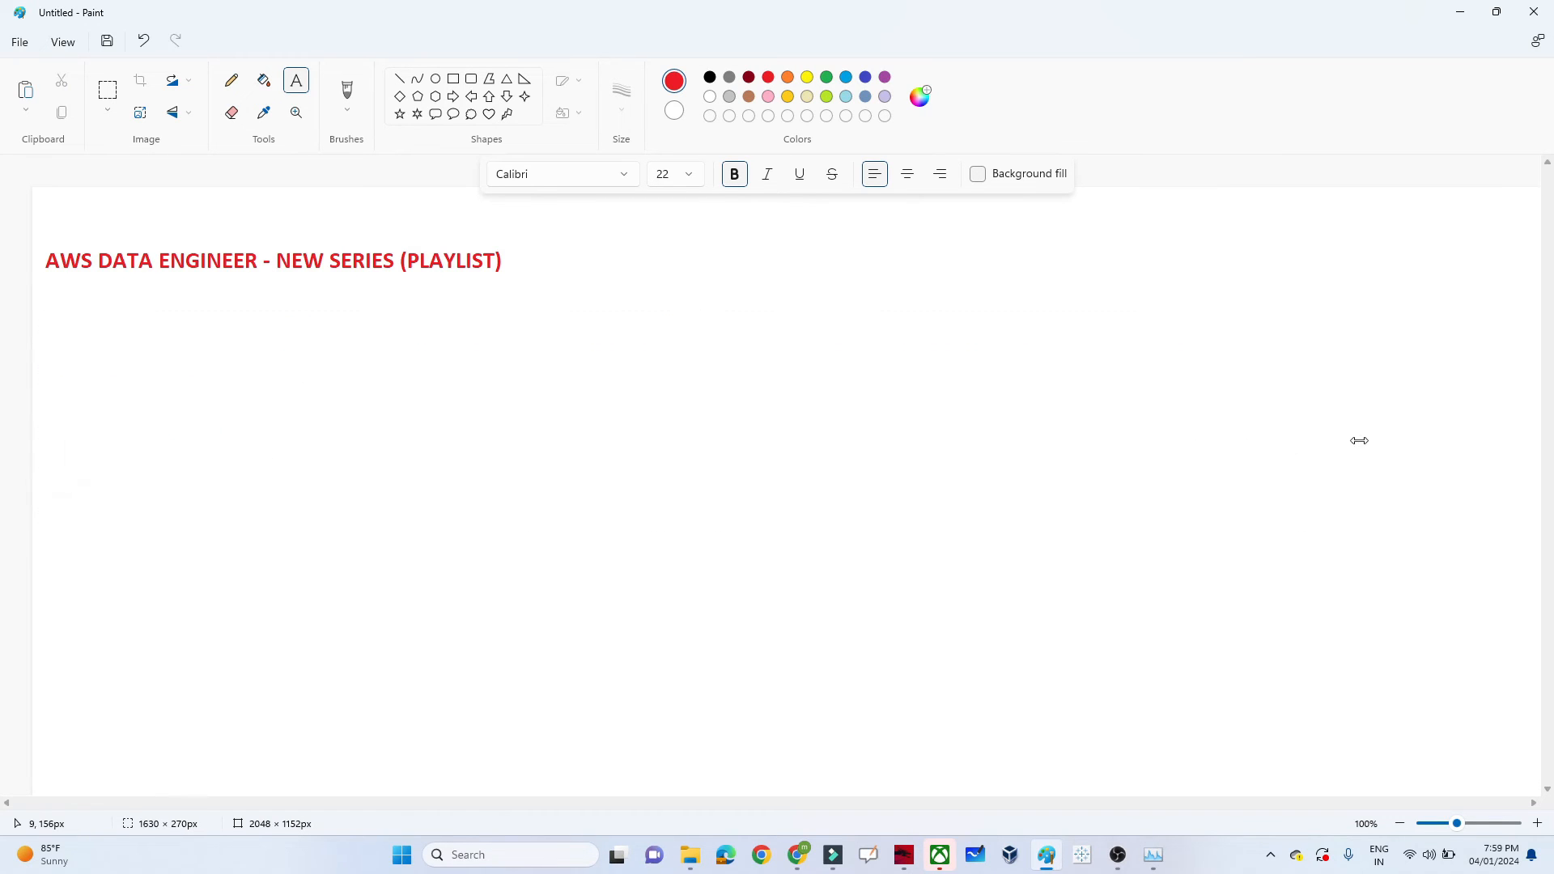
type("AWS Athena and Glue Pyspark, EMR, DynamoDB, AWS S3, Redshift, Kinesis, Lambda, Apache Spark, Databricks on AWS, Snowflake on AWS")
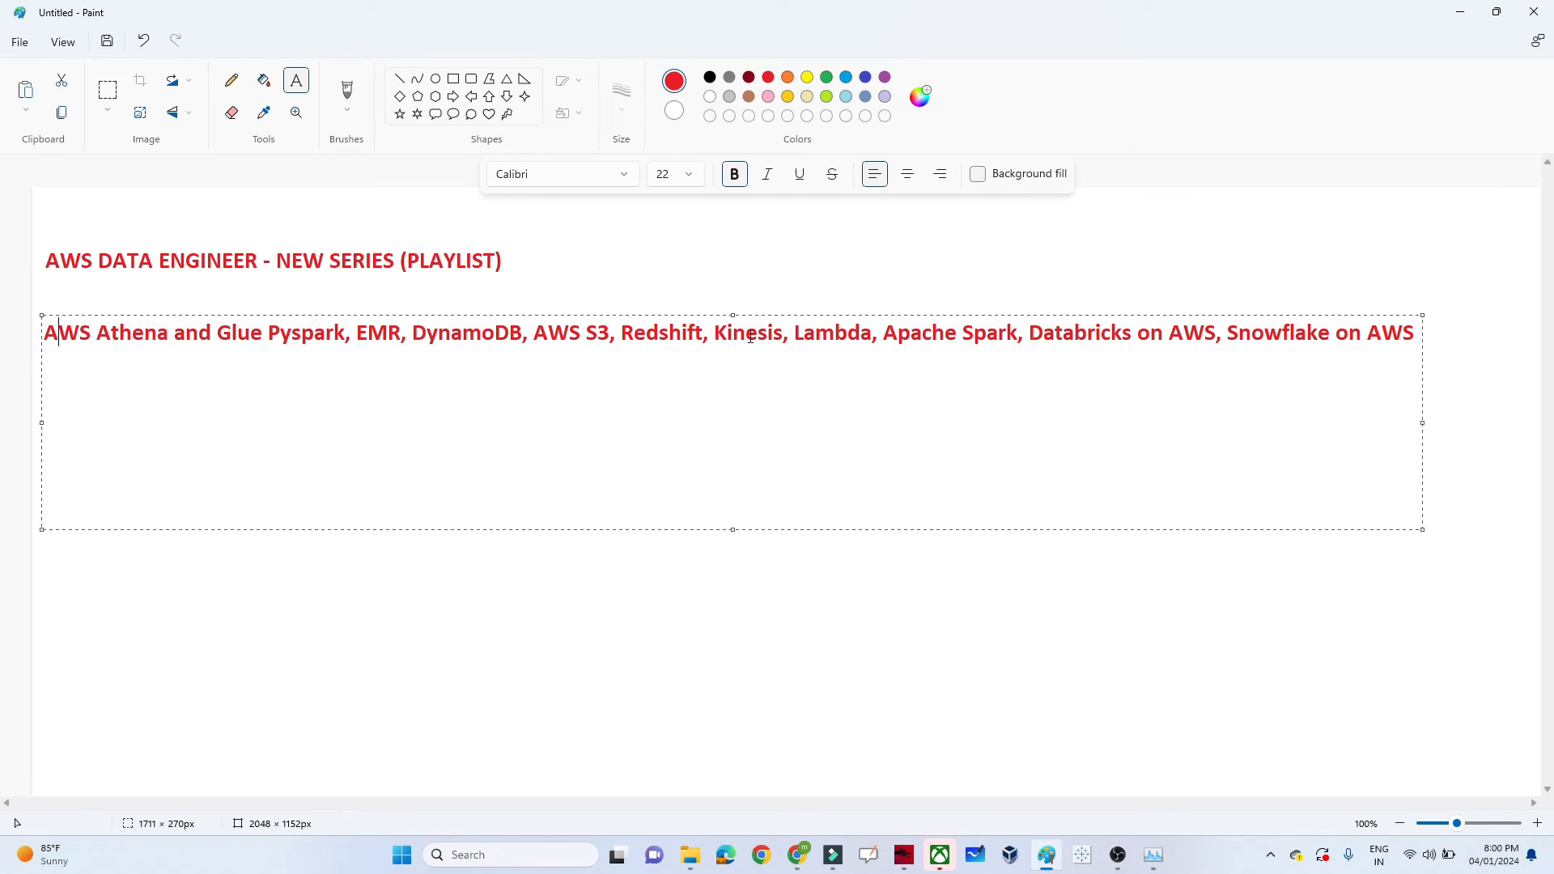
Write numbered items '1. SQL WILL BE MUST' and '2. PYTHON /PYSPARK' under the services line
type("]]")
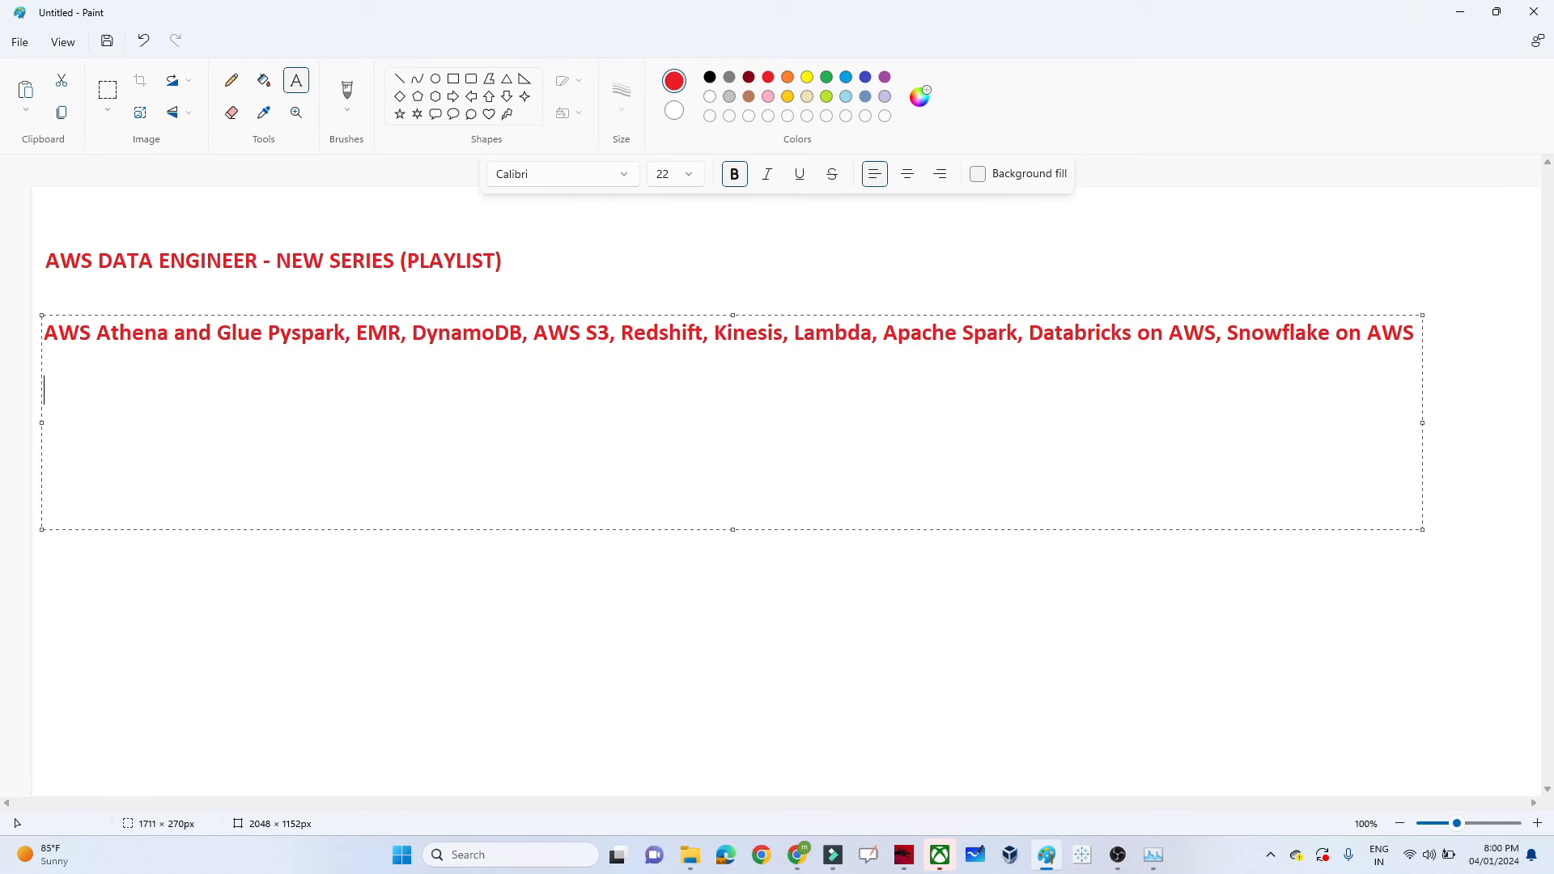
type("1. S")
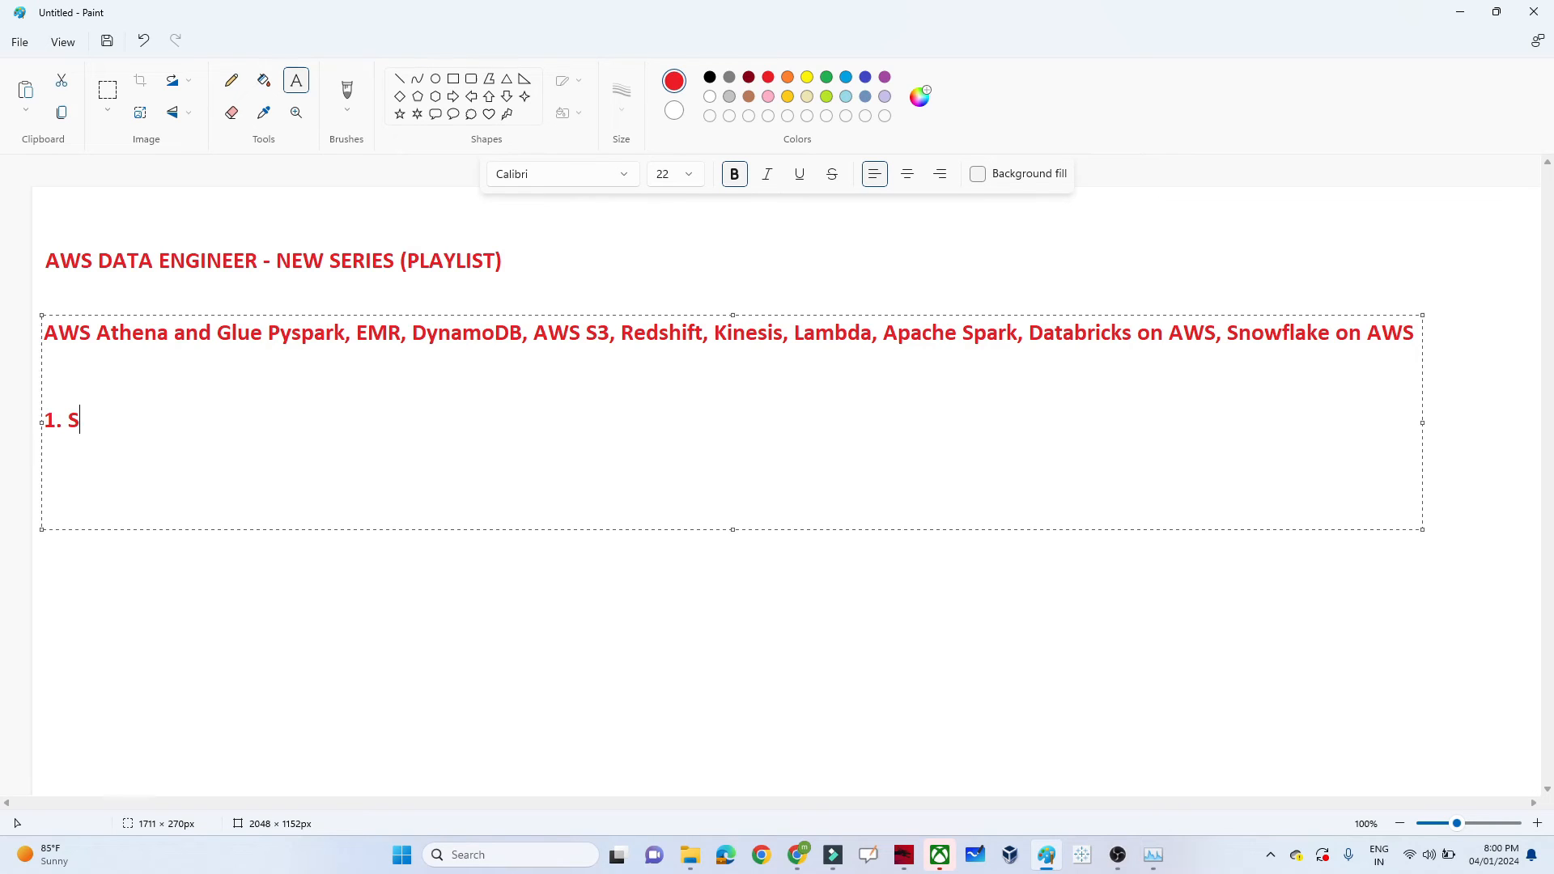
type("QL WILL")
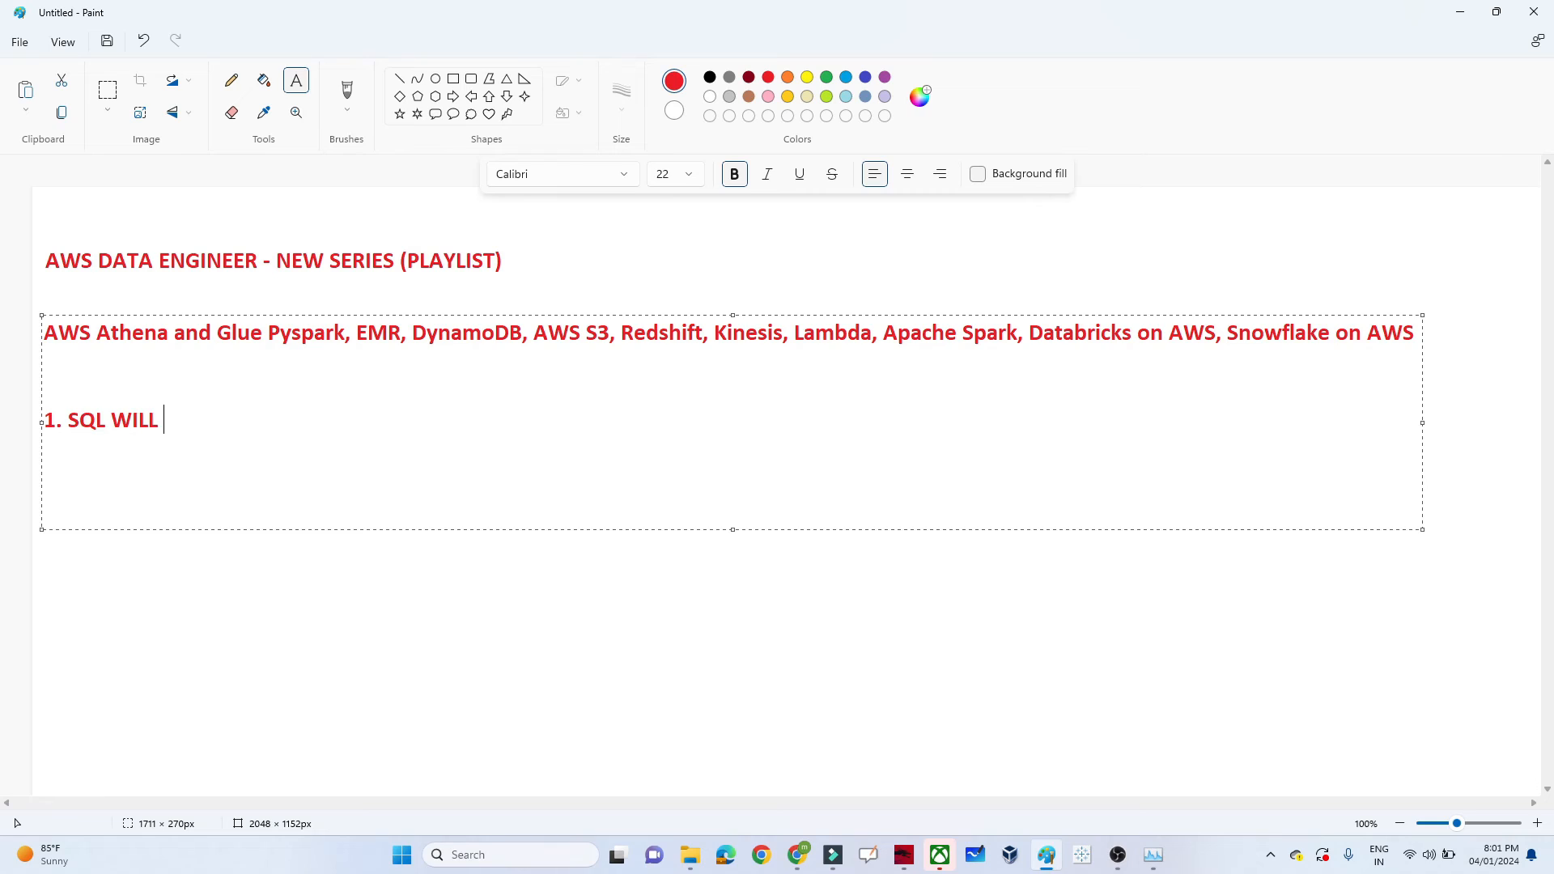
type("BE")
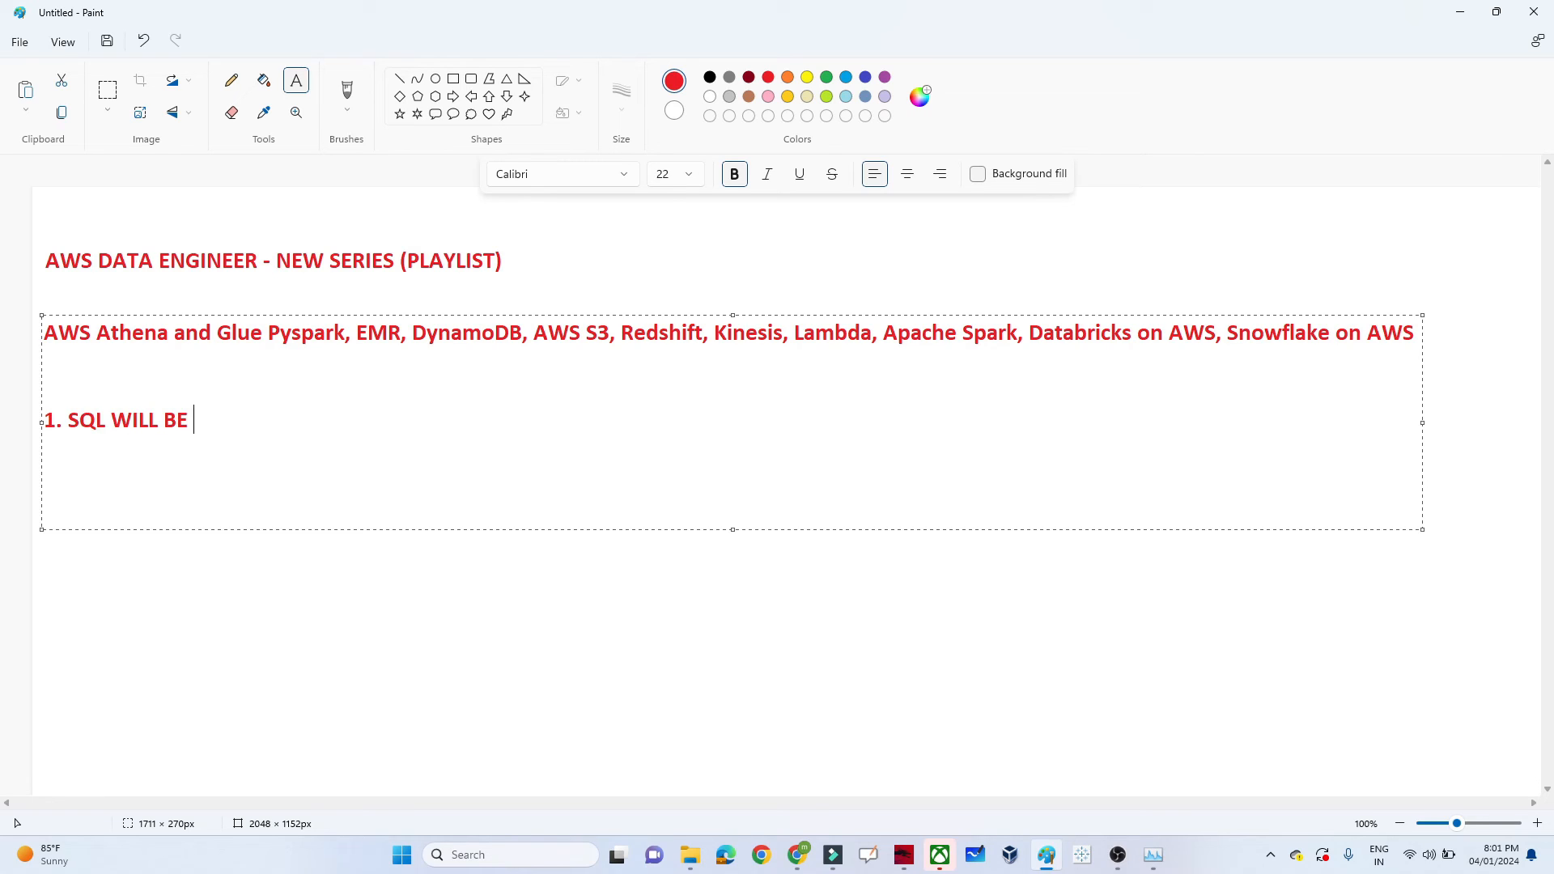
type("MUST")
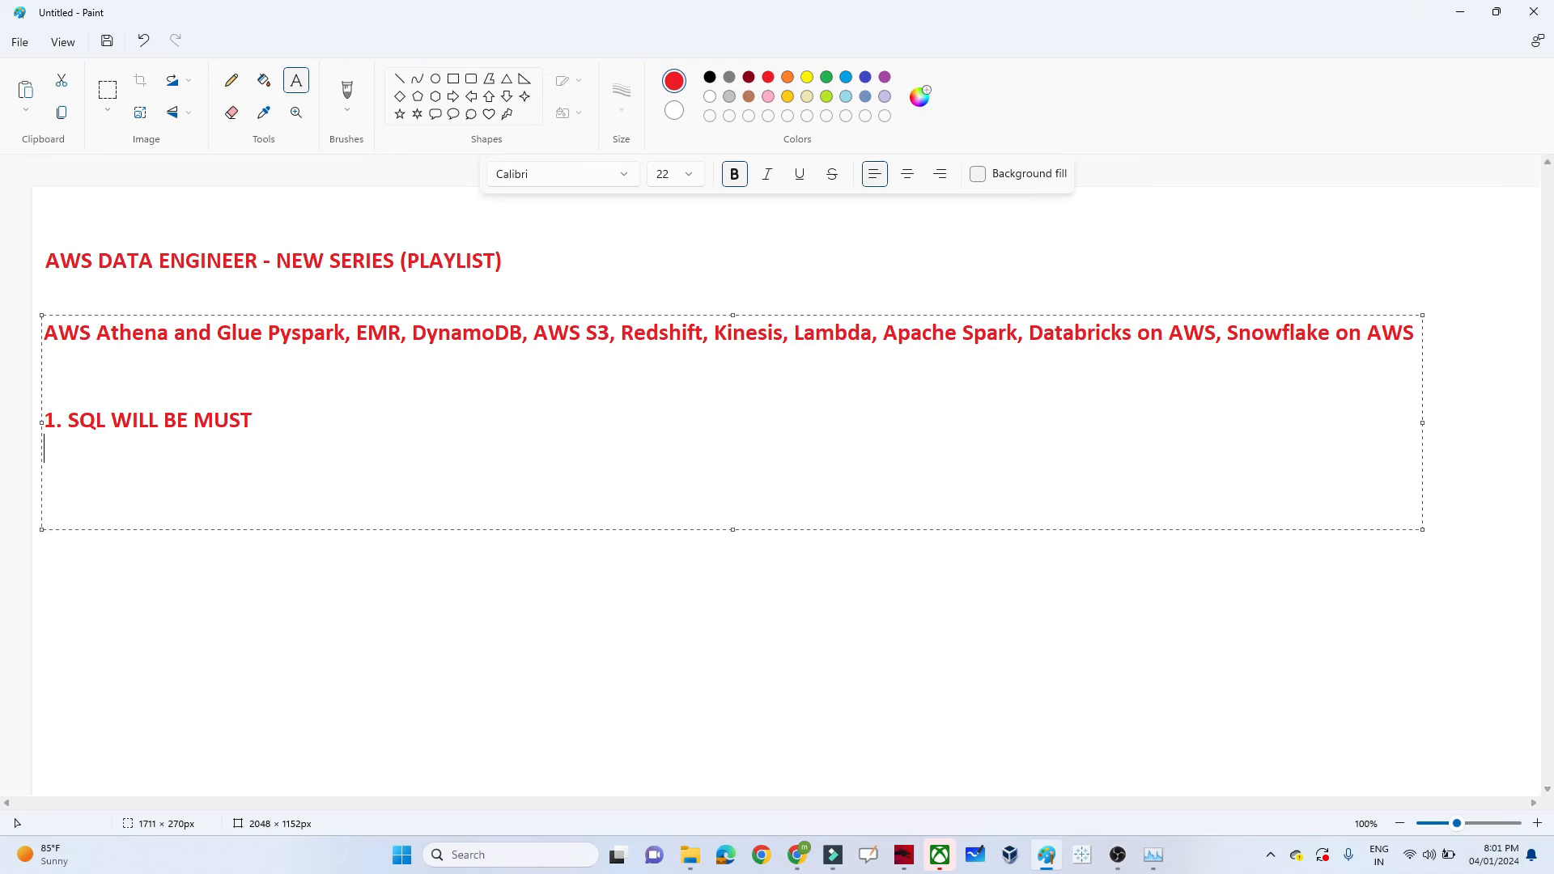
type("2. P")
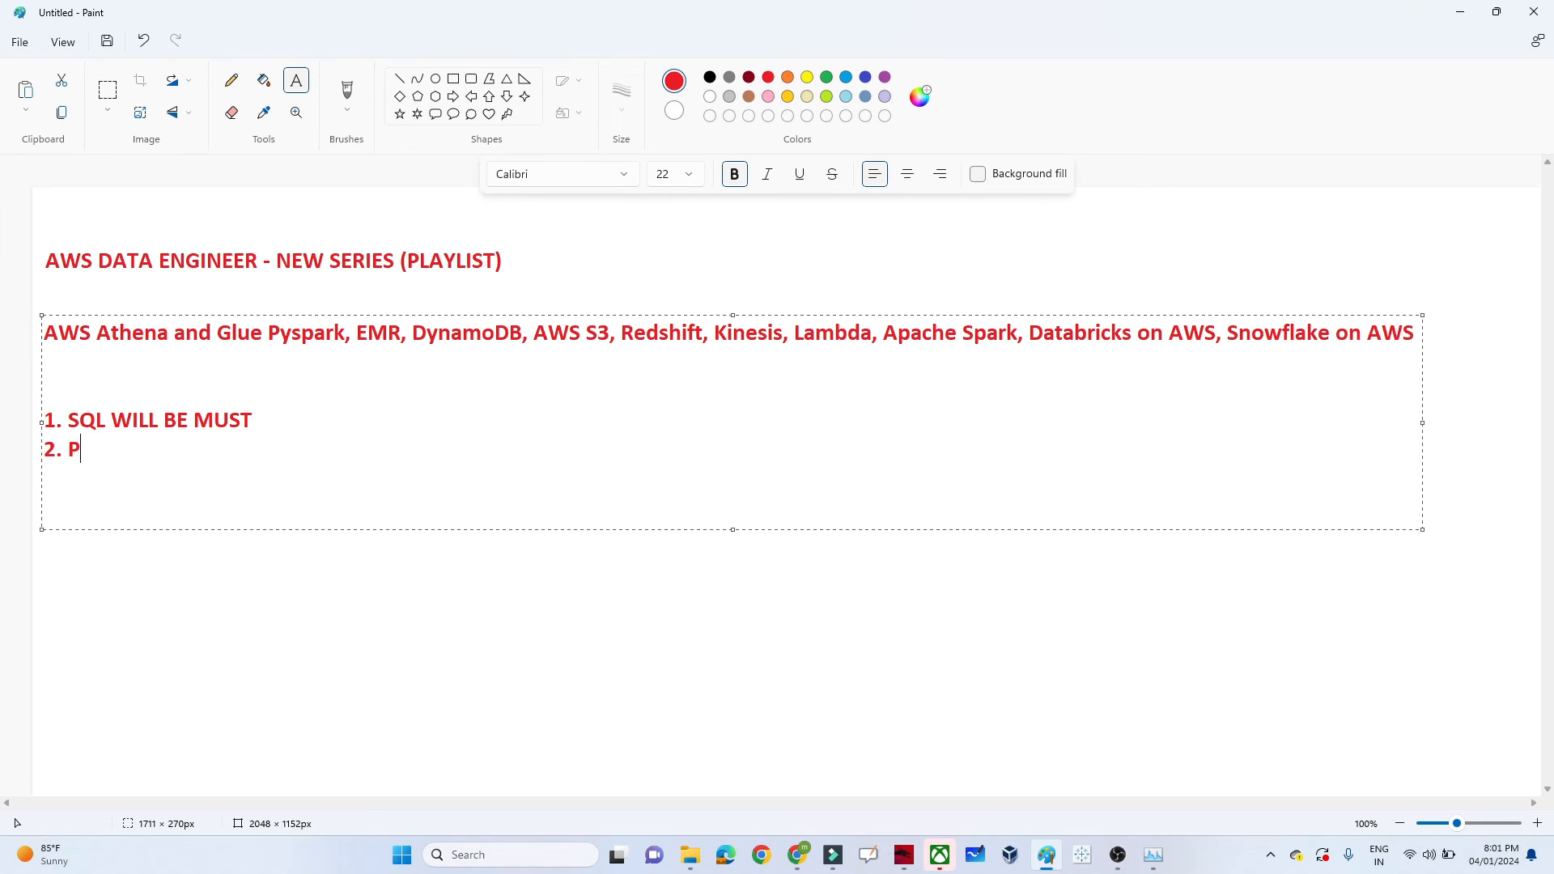
type("YTHON /")
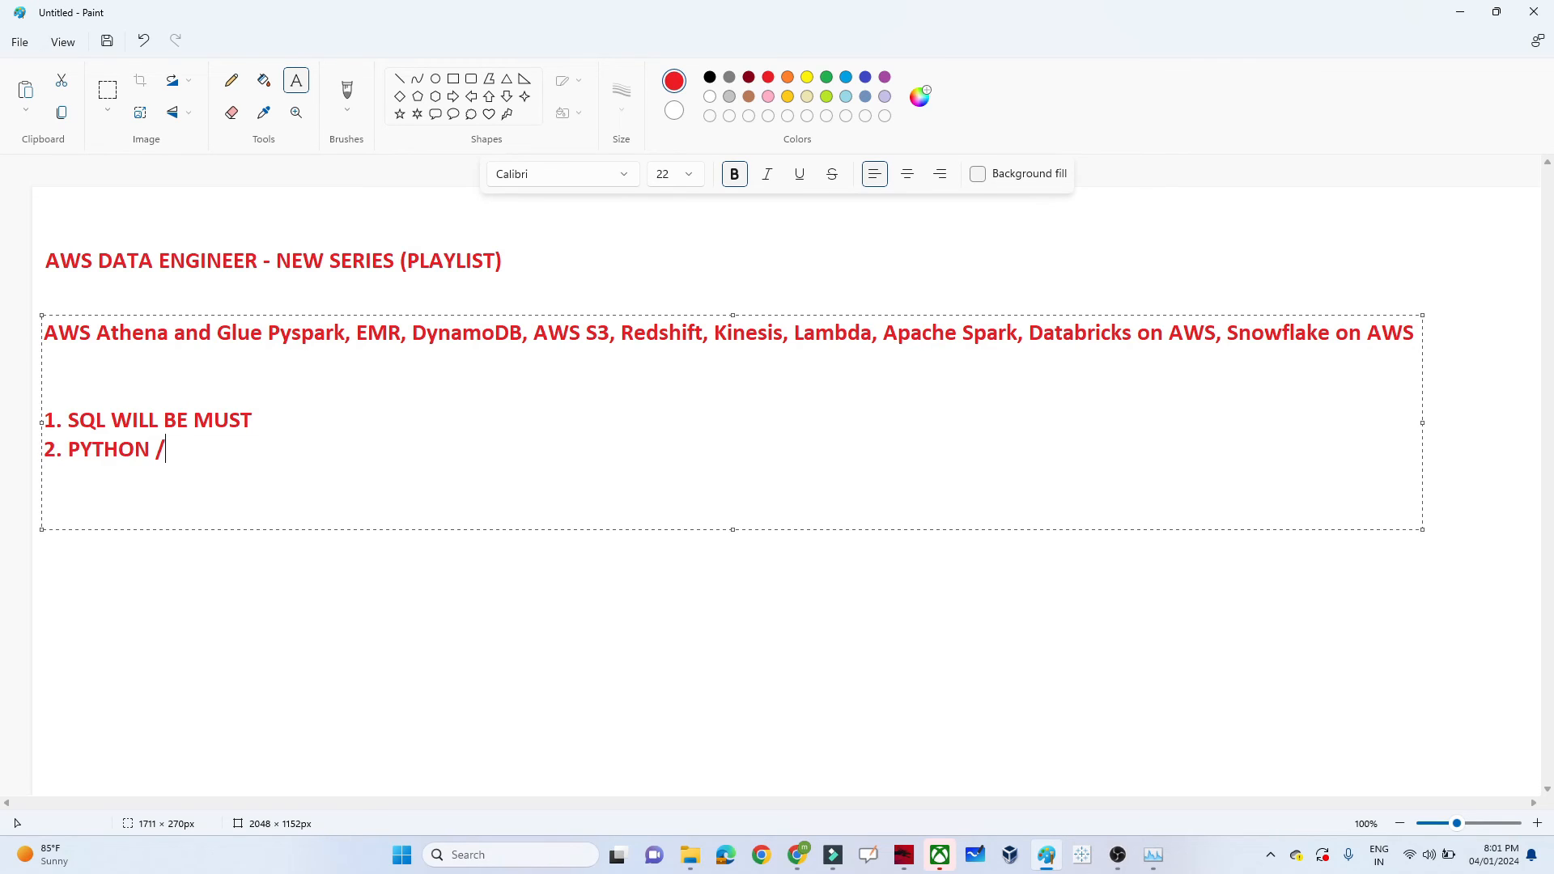
type("PYSPARK")
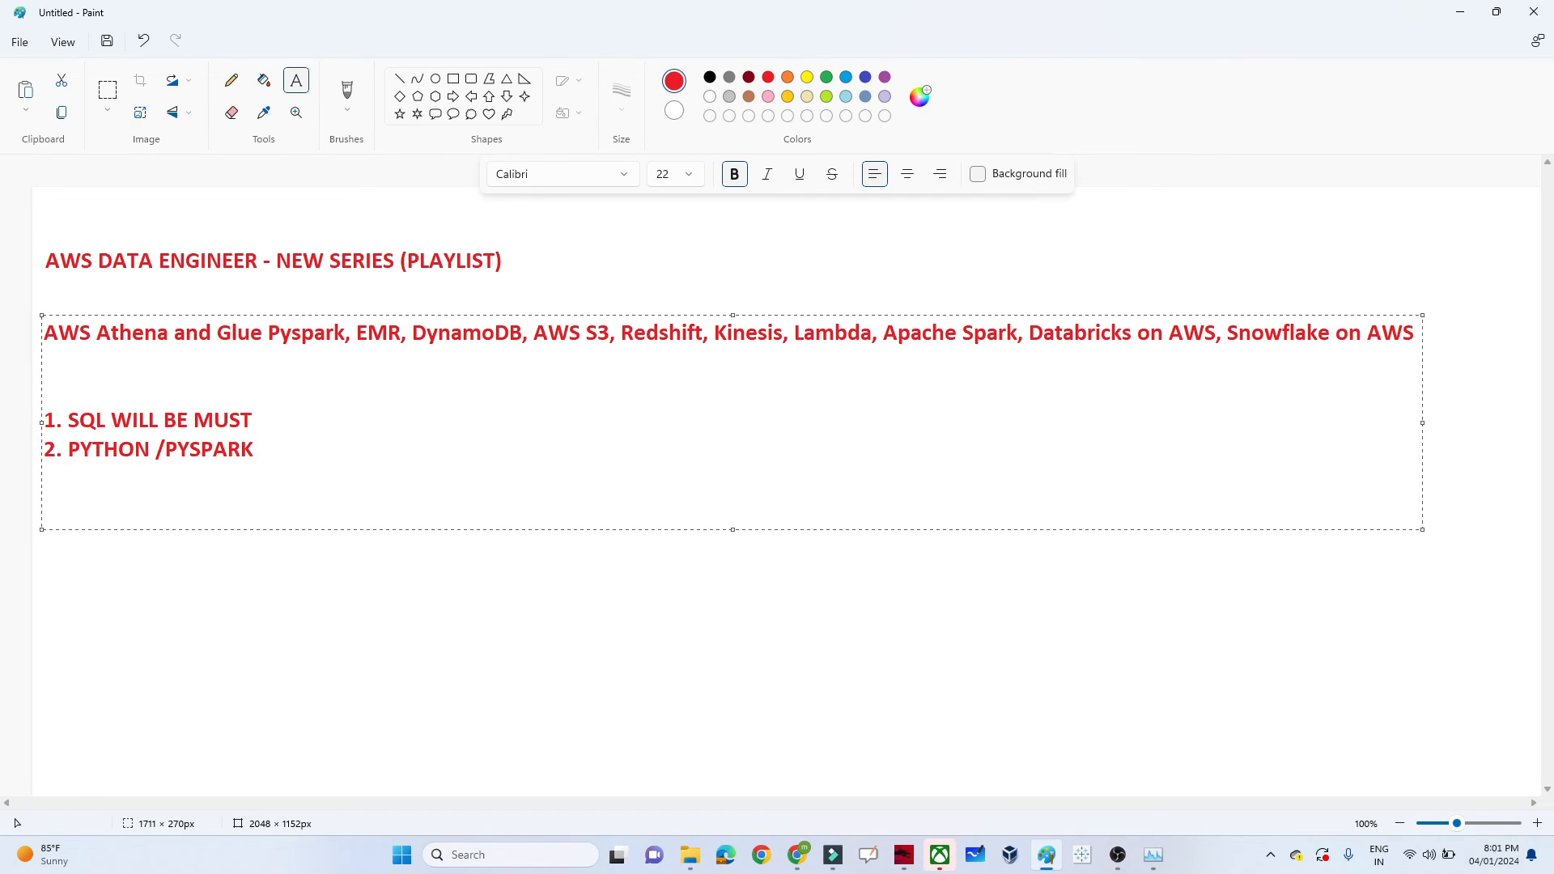
Write the third numbered item '3. VISUALIZATION'
type("3.")
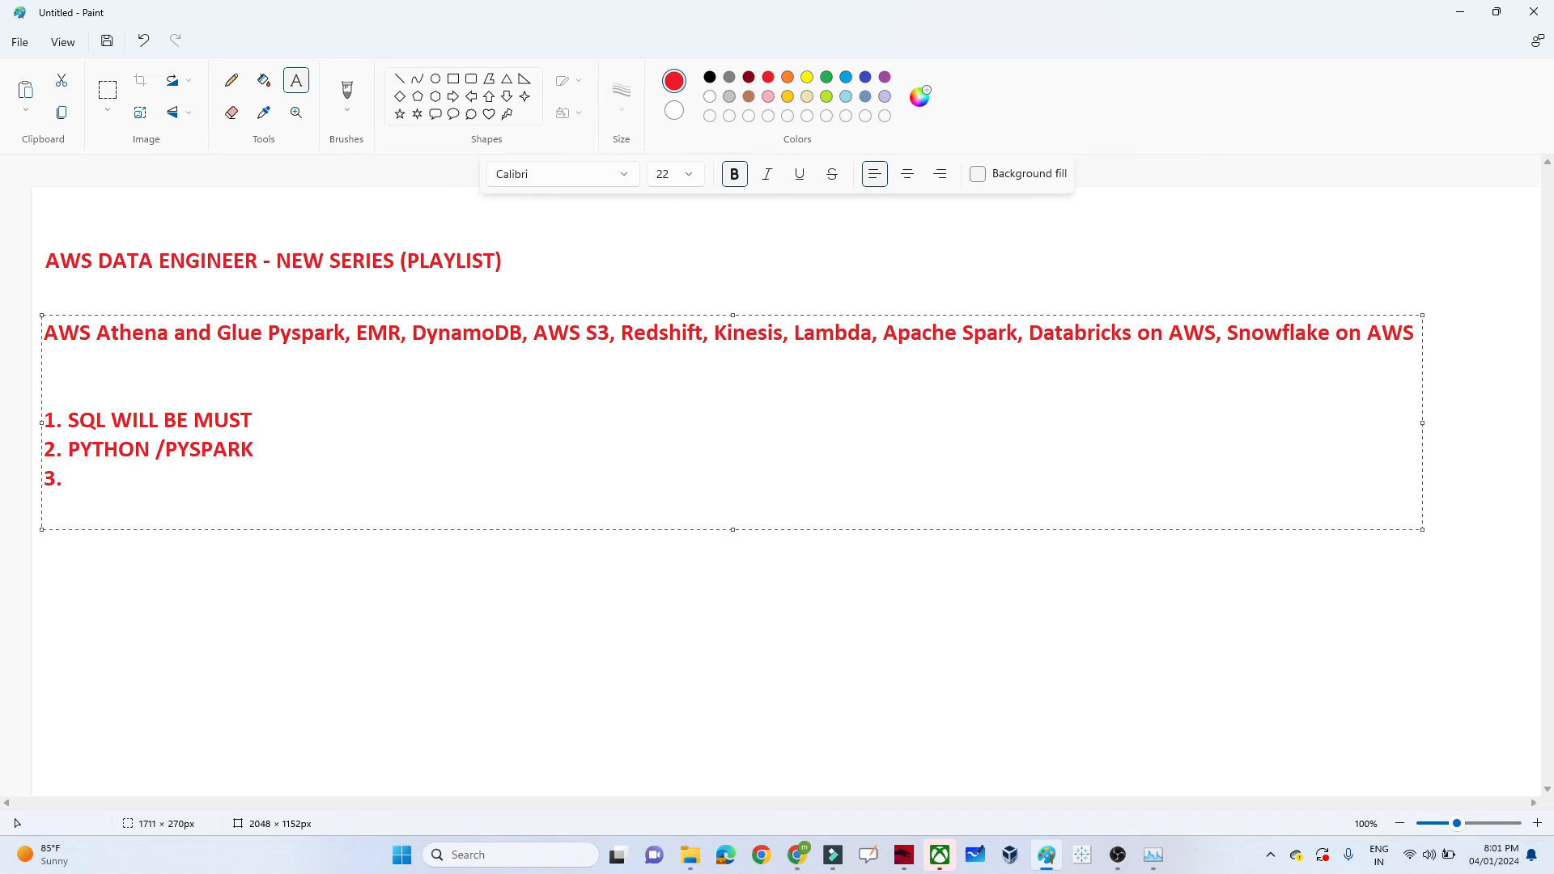
left_click(68, 479)
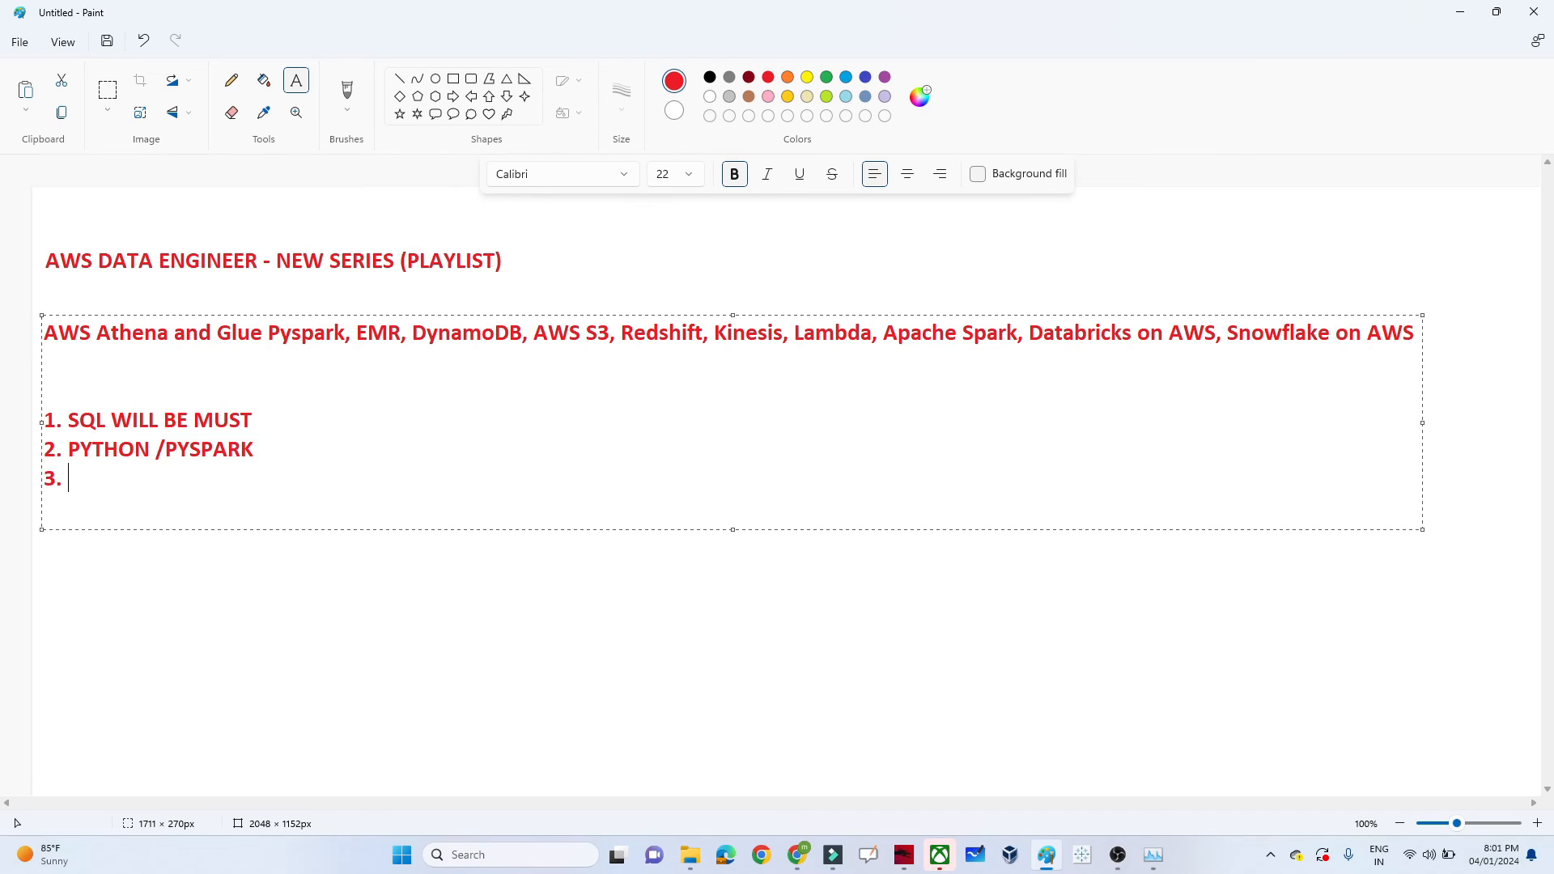
type("VISUALIZ")
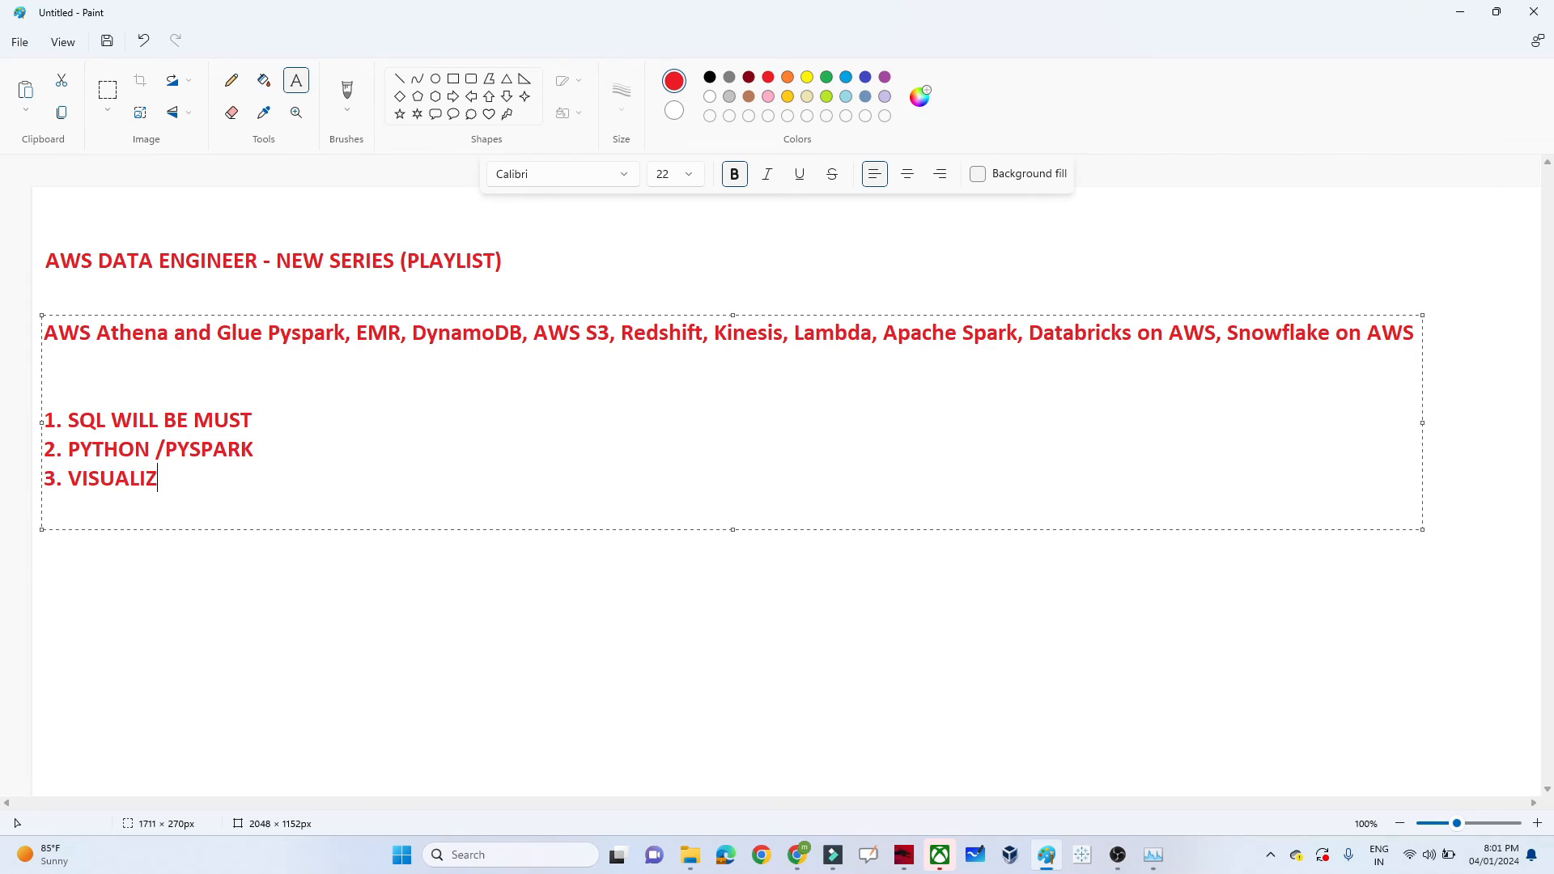
type("ATION -")
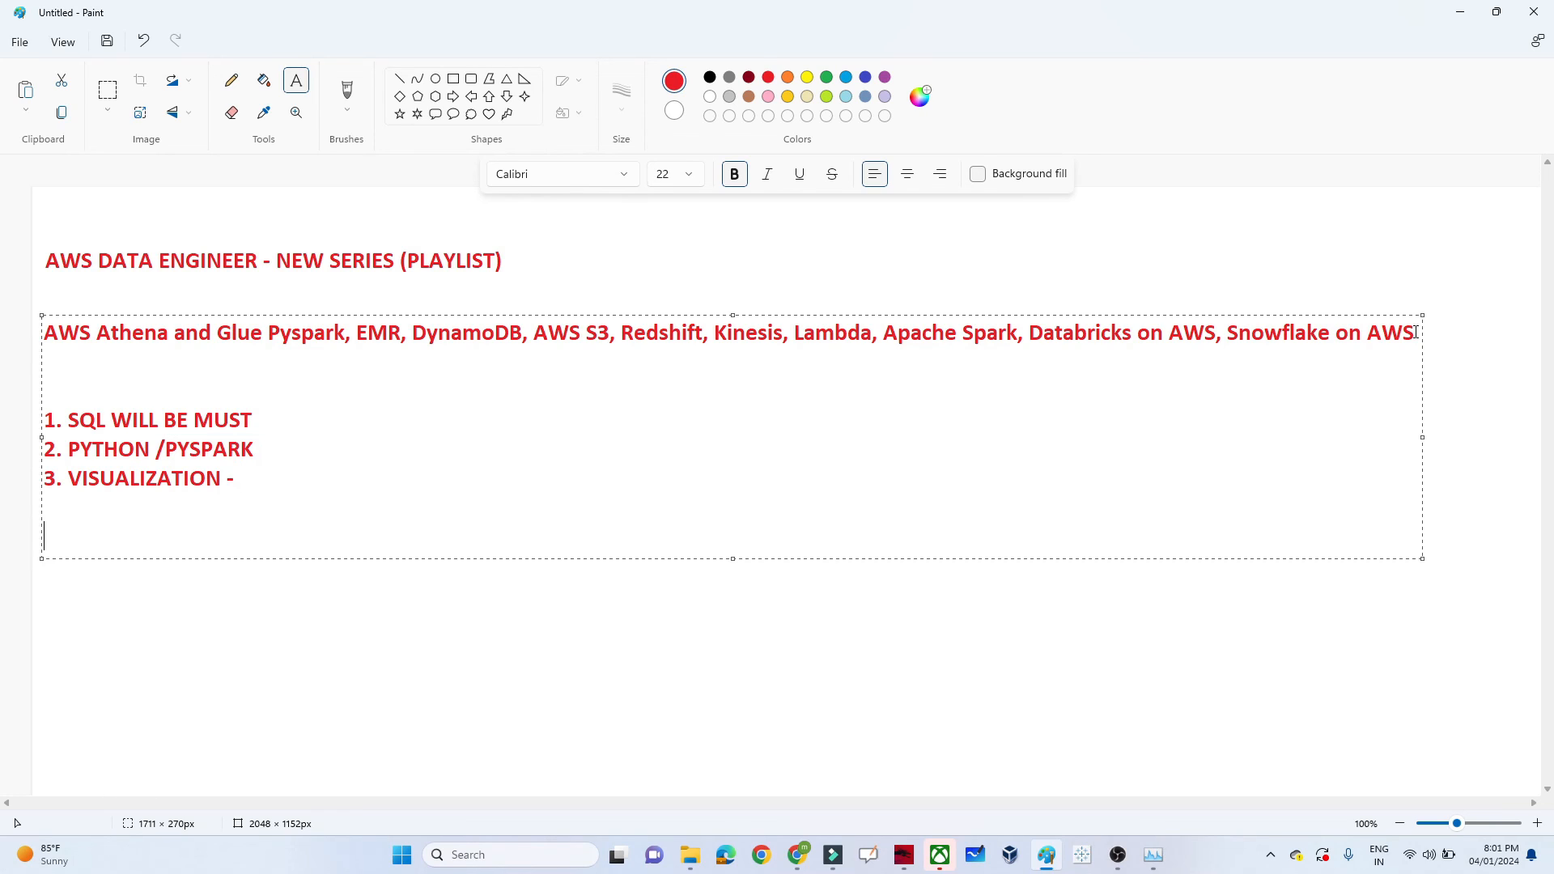
Write the fourth numbered item '4. AWS SERVICES -'
type("4.")
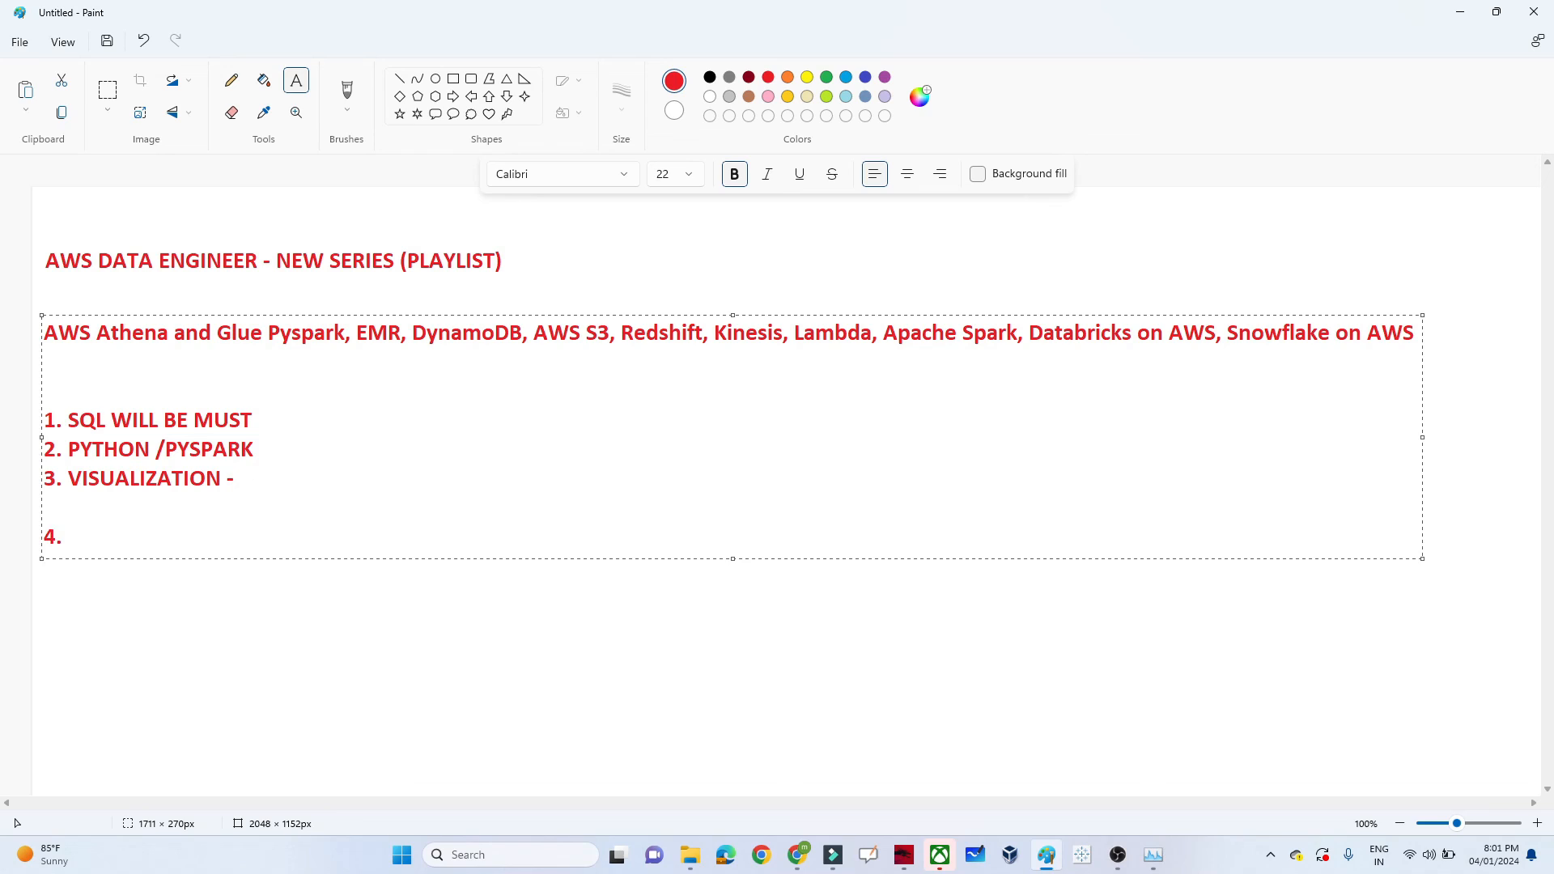
type("AWS SERVI")
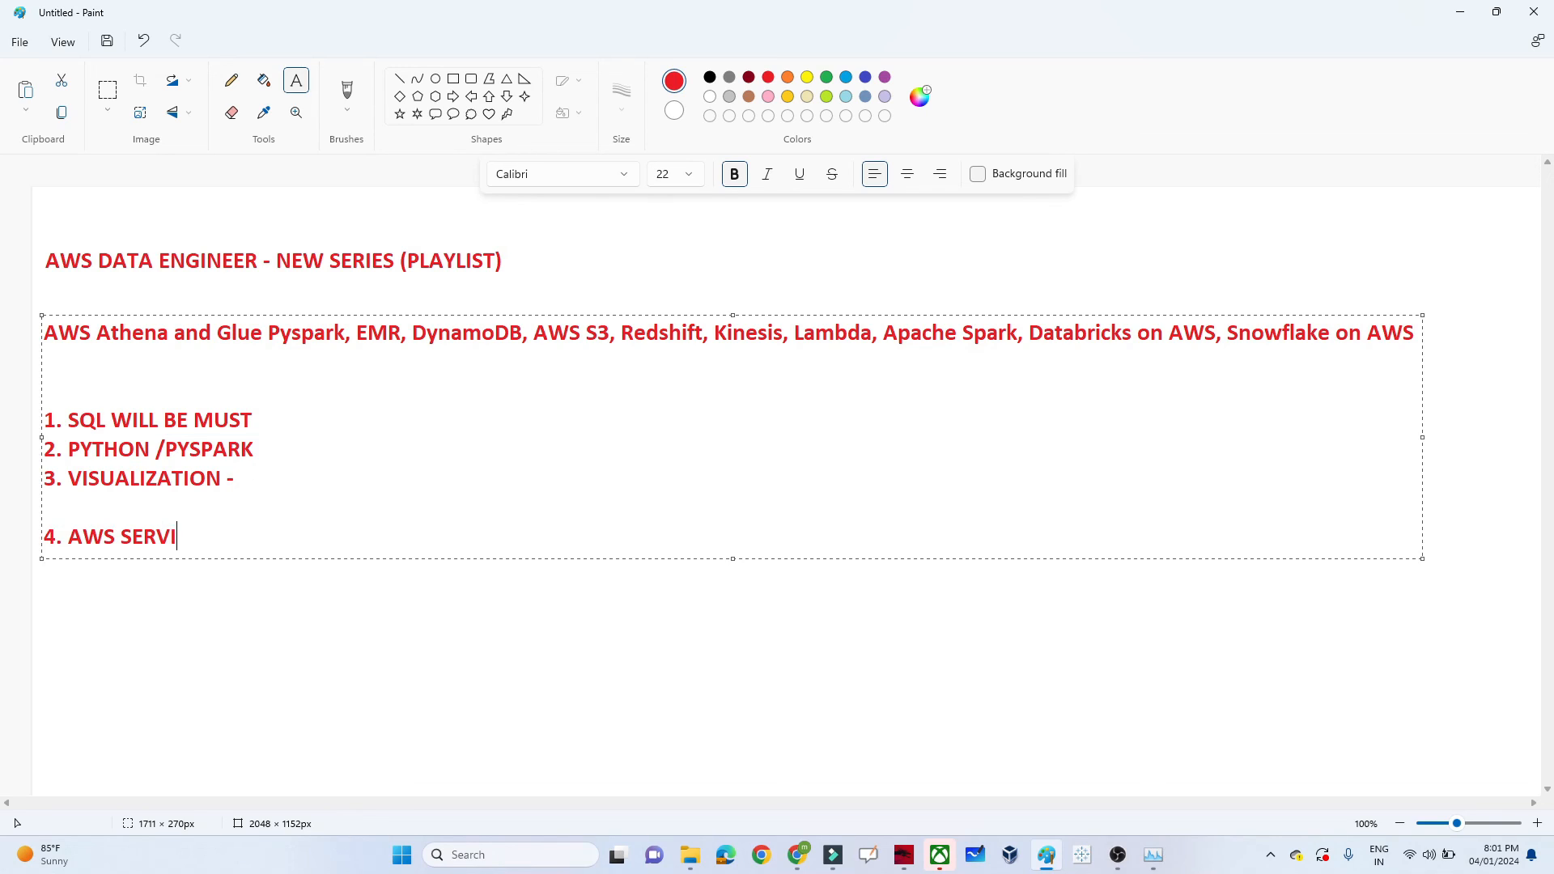
type("CES")
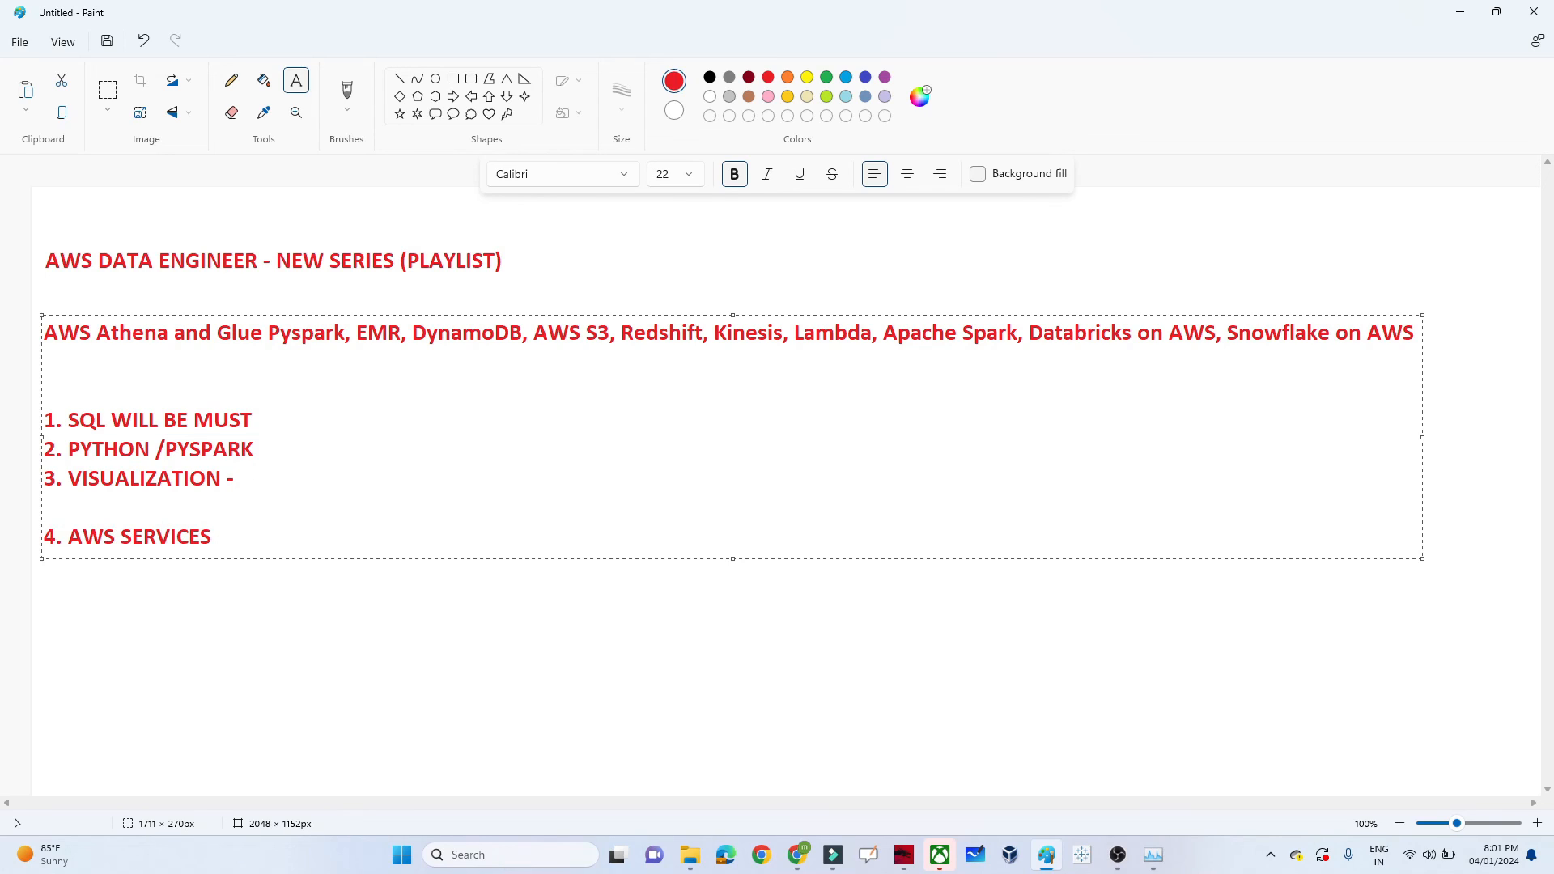
type("-")
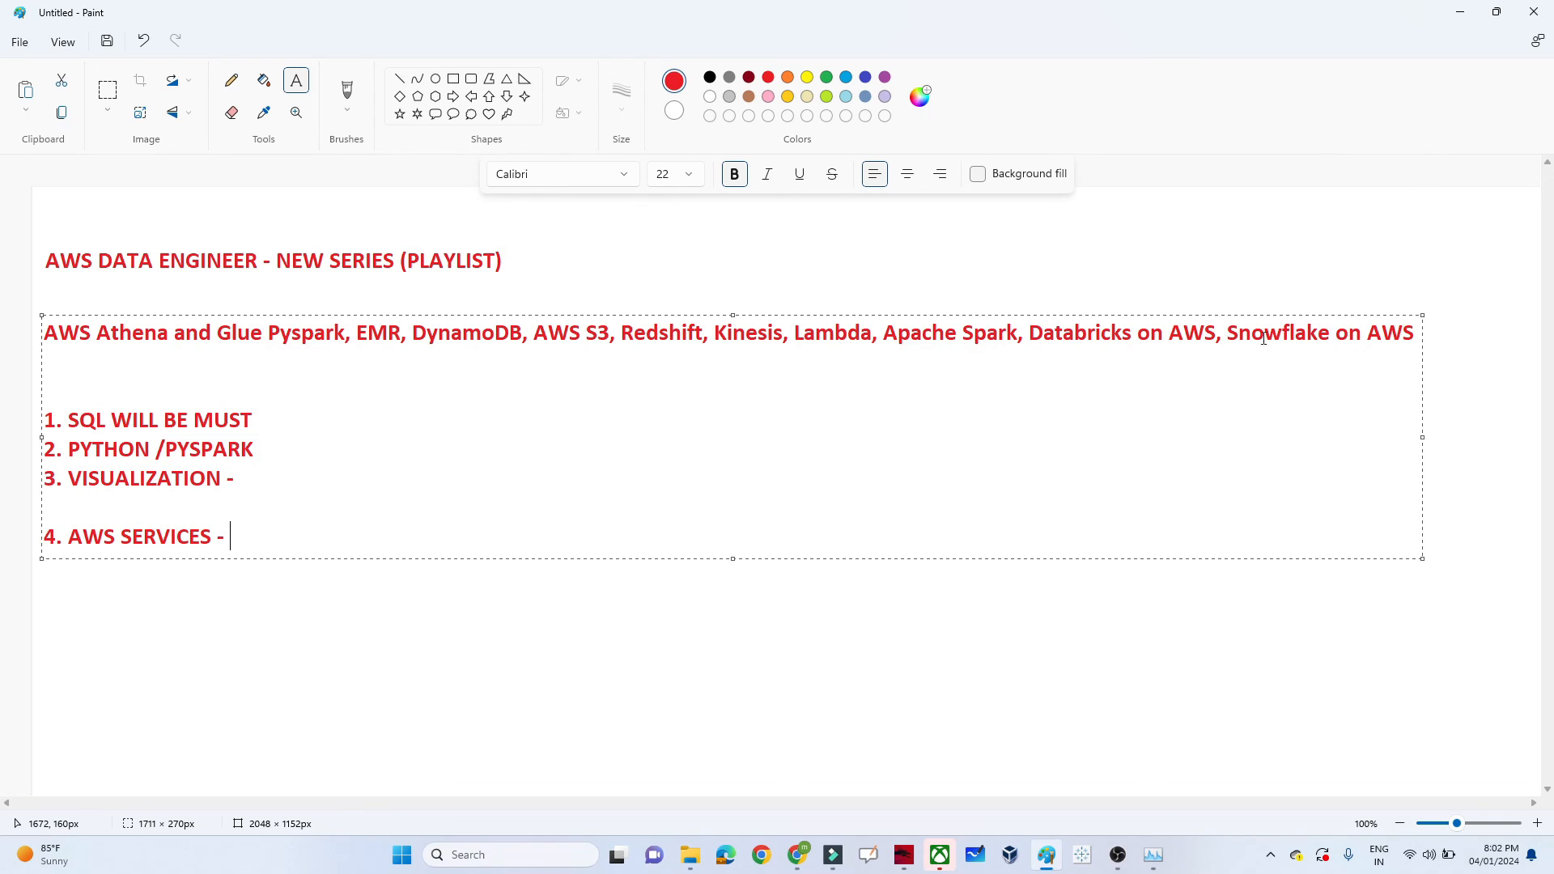
mouse_move(847, 464)
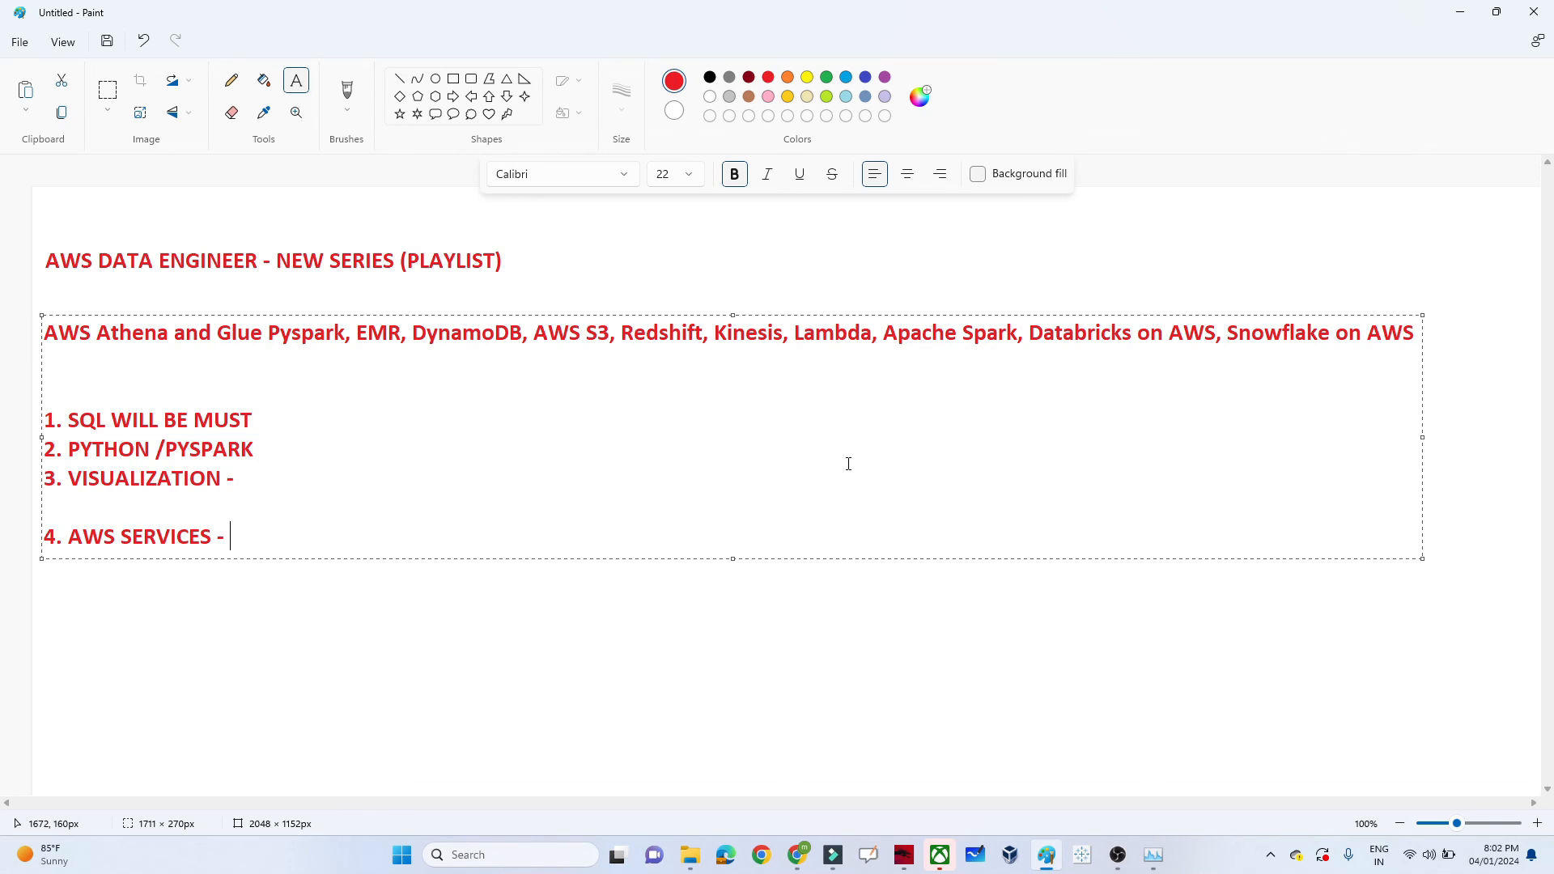
mouse_move(484, 453)
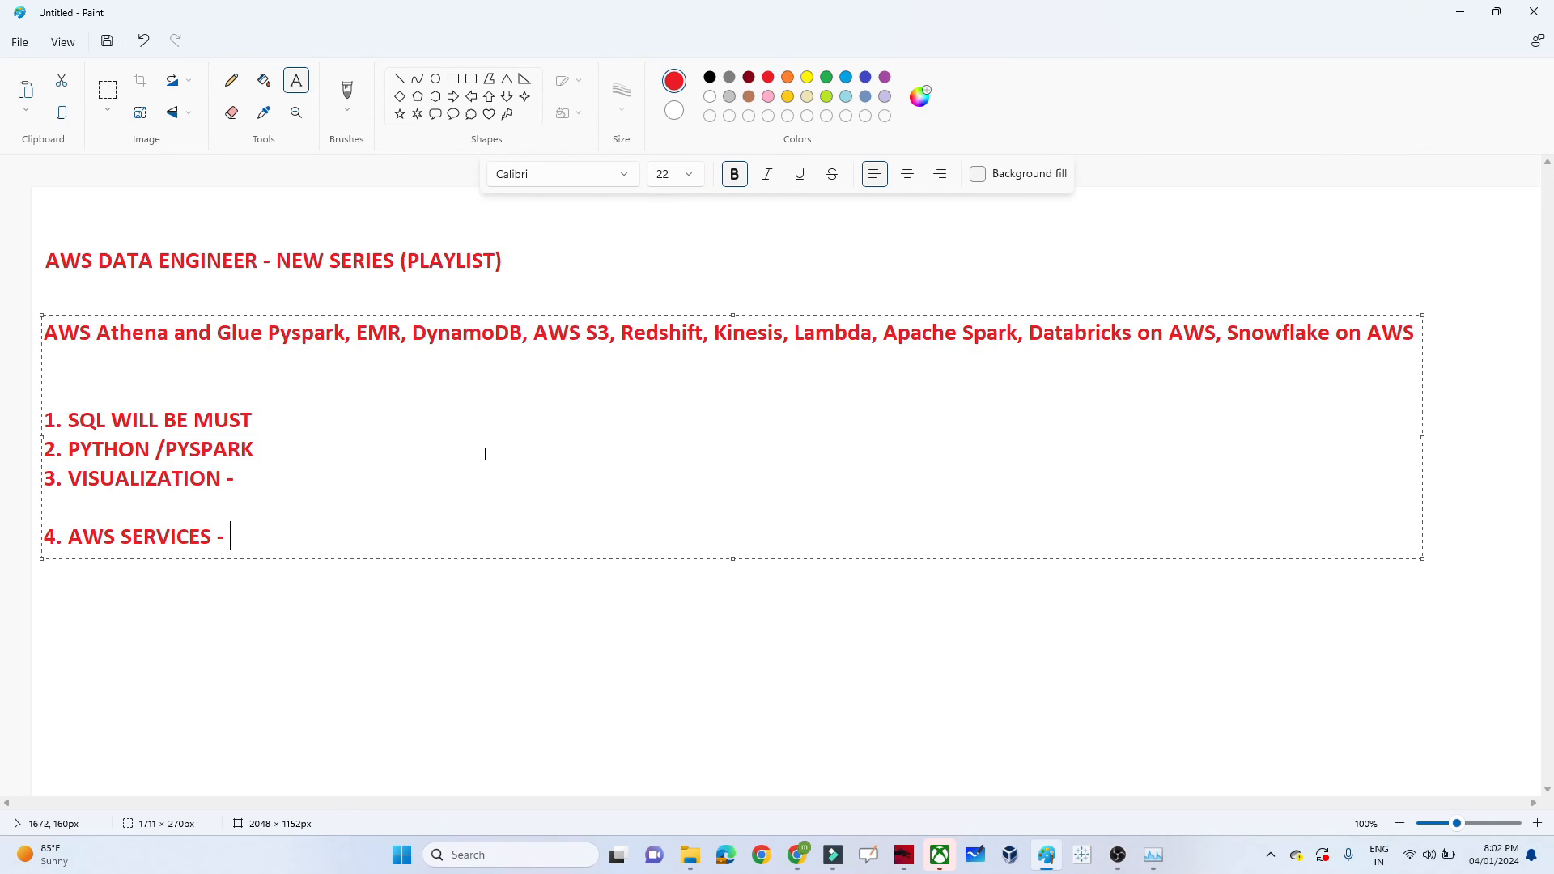
mouse_move(351, 482)
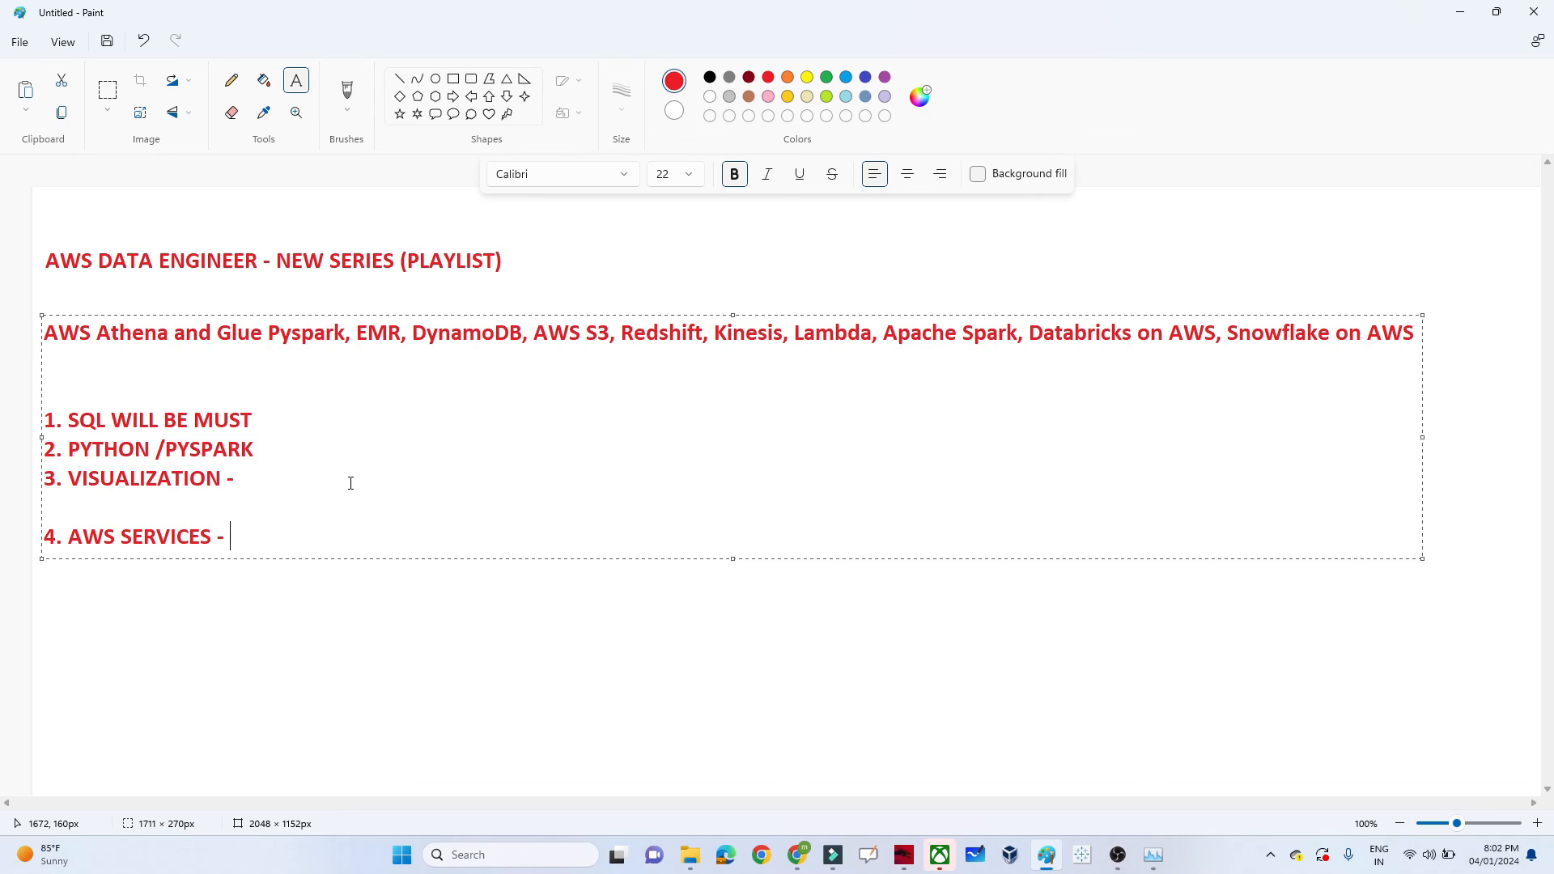